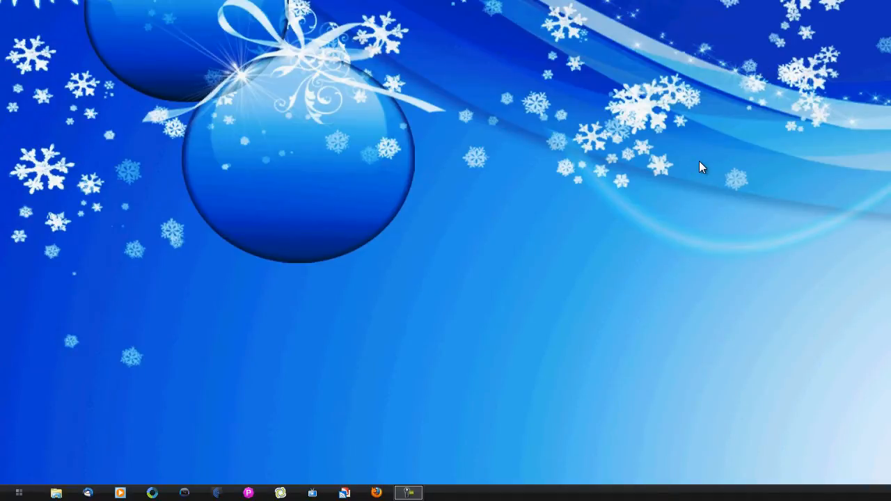
mouse_move(785, 174)
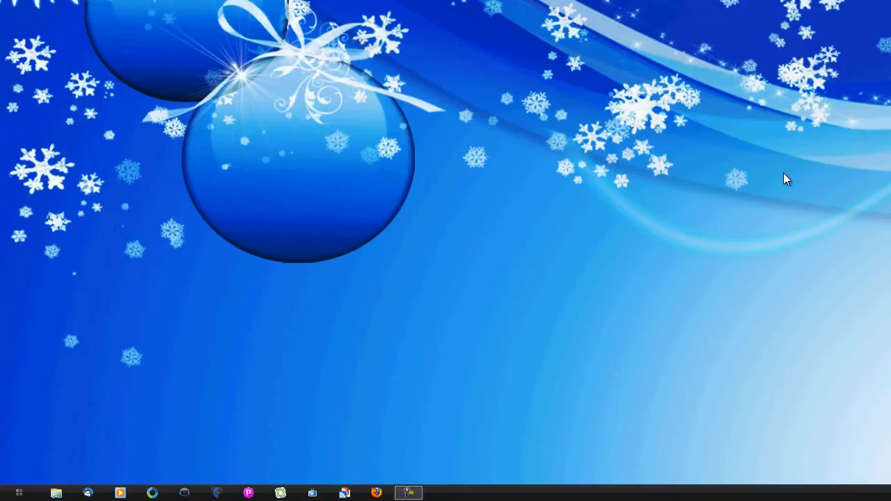
mouse_move(667, 218)
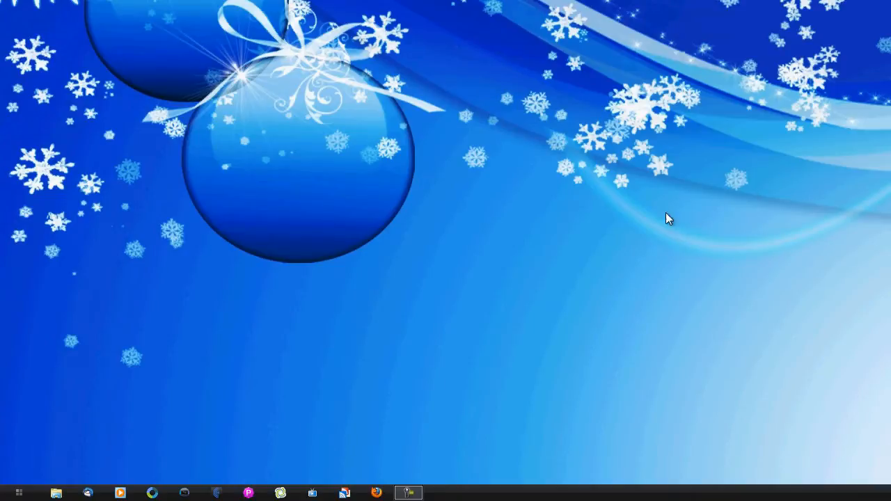
mouse_move(108, 400)
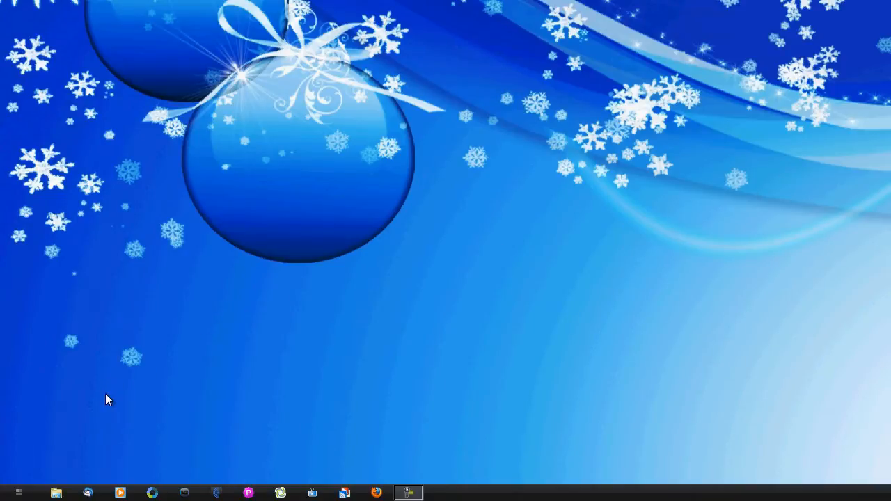
Launch System Configuration from the Start menu Run box with the msconfig command
left_click(14, 493)
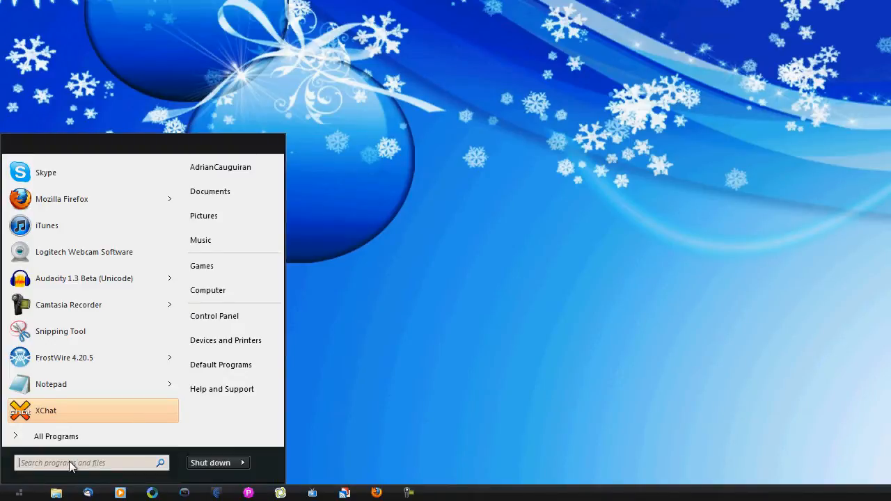
mouse_move(237, 326)
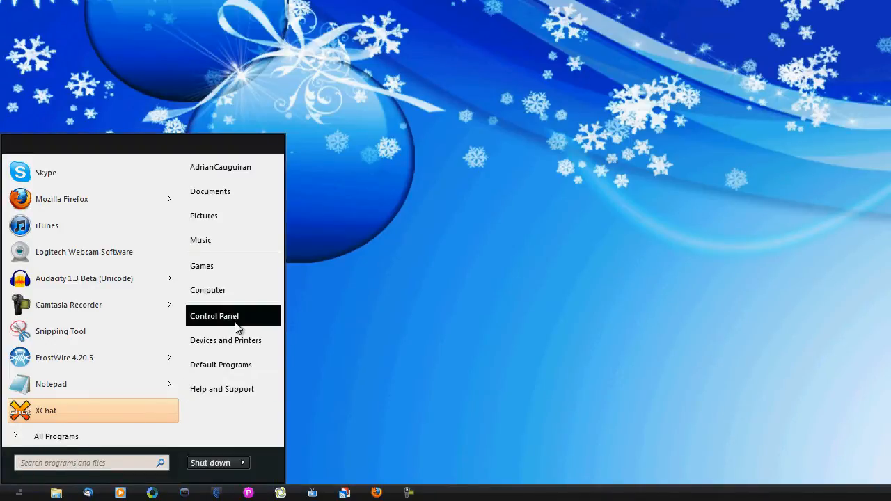
mouse_move(236, 434)
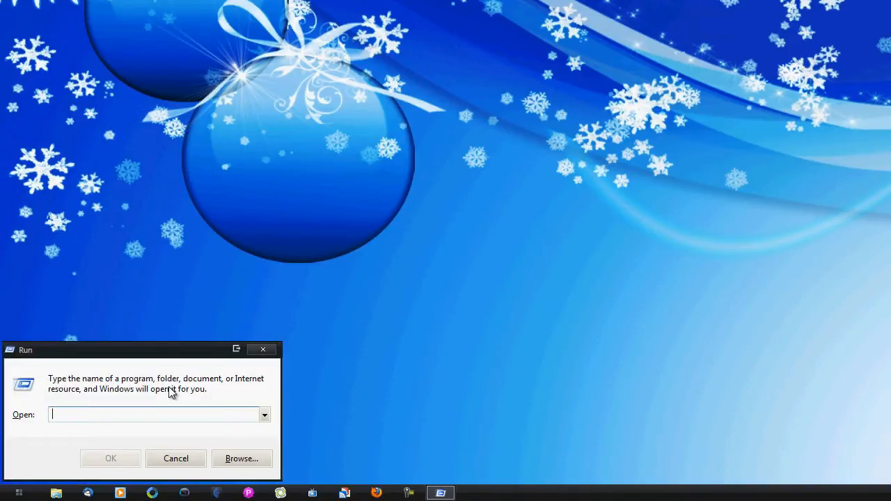
type("ru")
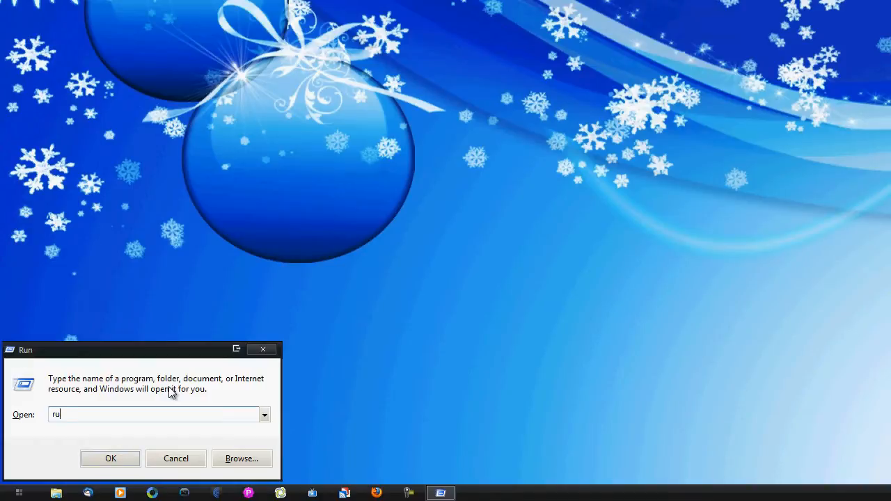
type("msconfig")
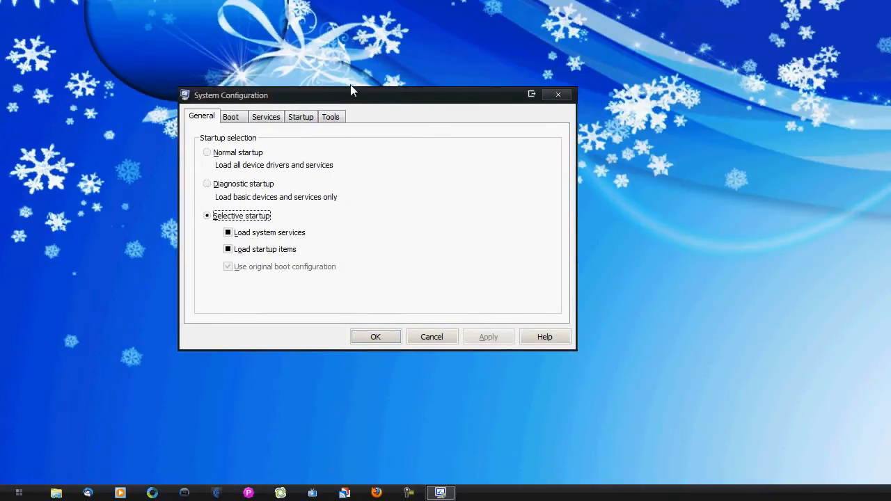
mouse_move(367, 234)
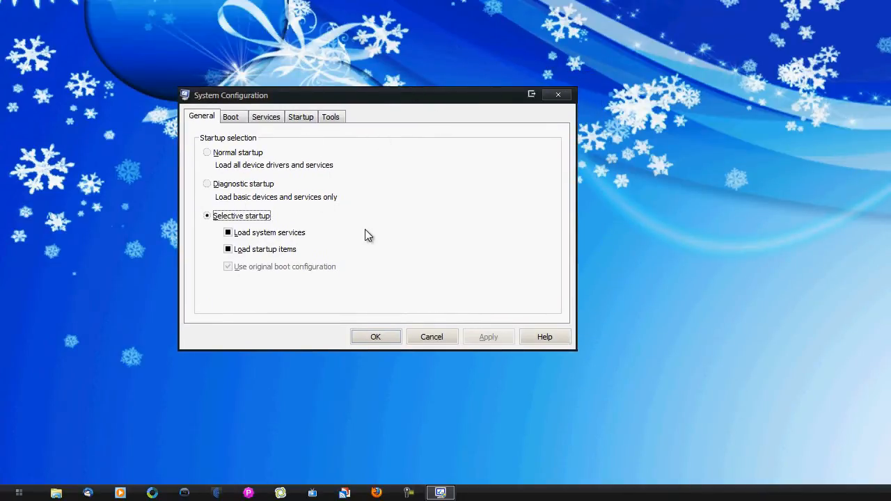
mouse_move(637, 131)
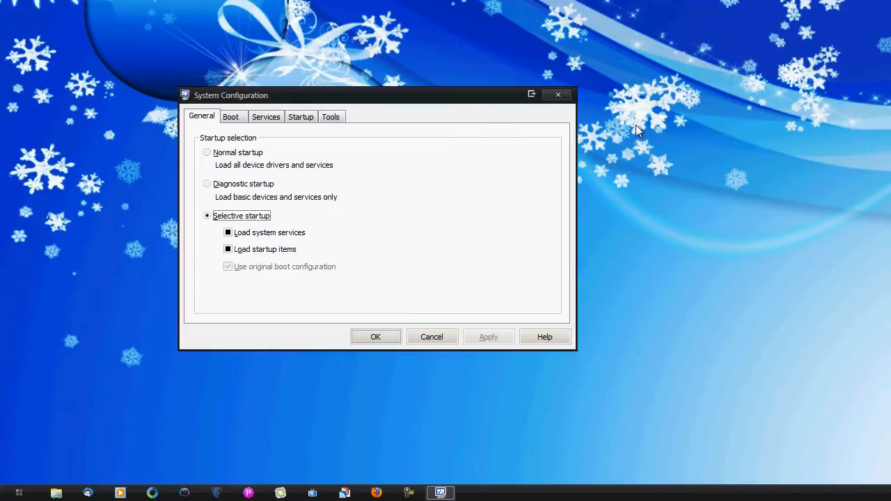
mouse_move(702, 206)
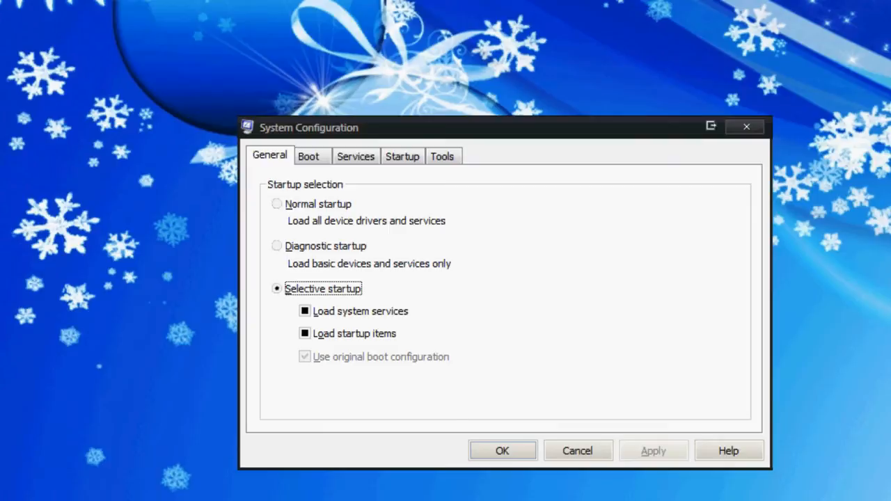
mouse_move(340, 158)
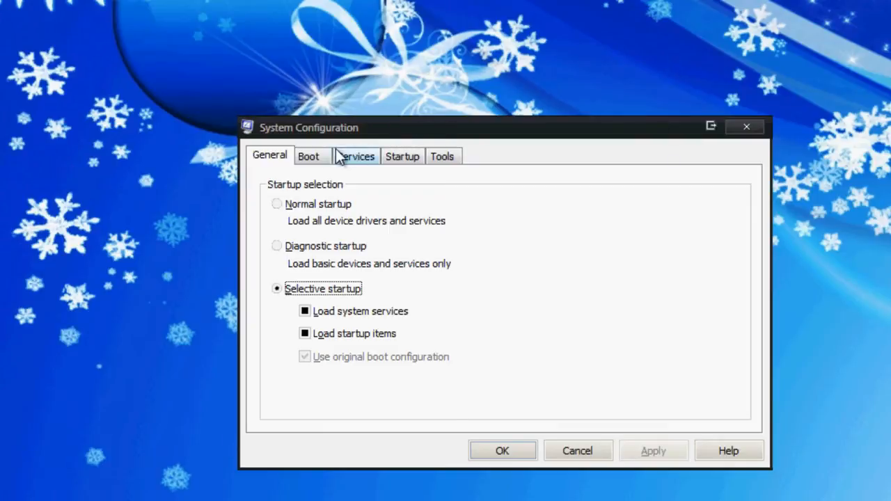
mouse_move(313, 160)
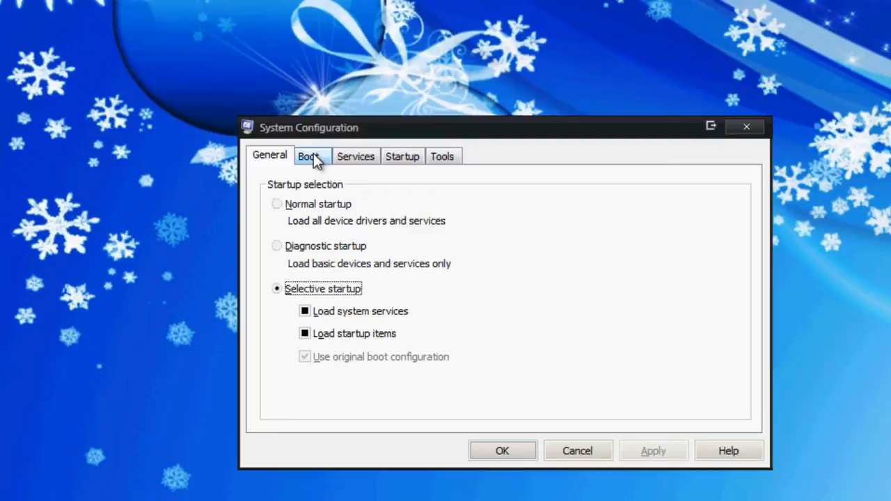
mouse_move(343, 235)
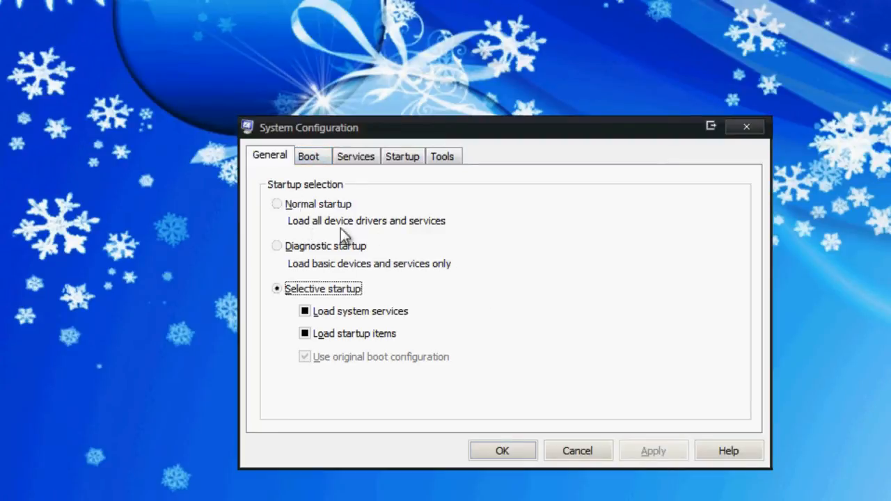
mouse_move(351, 226)
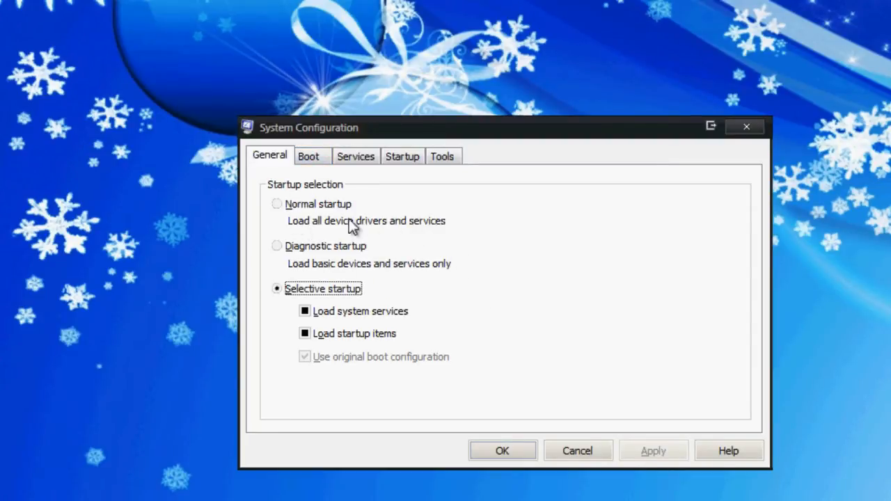
mouse_move(320, 312)
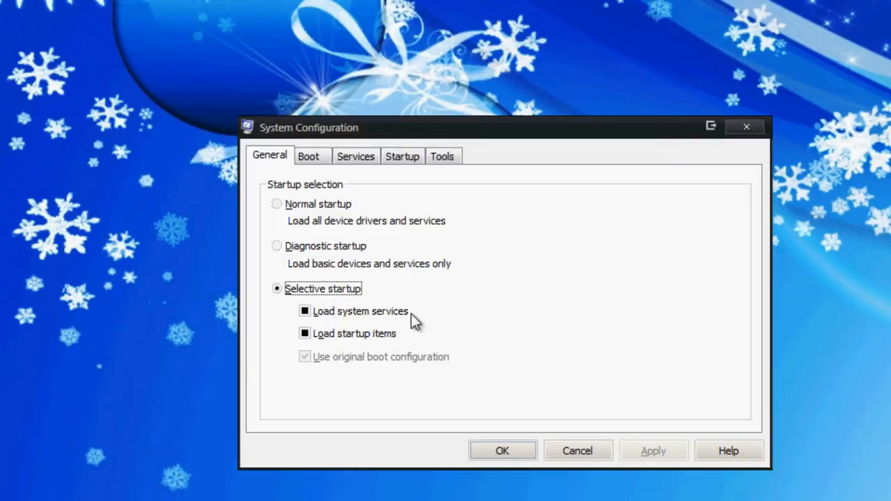
mouse_move(379, 334)
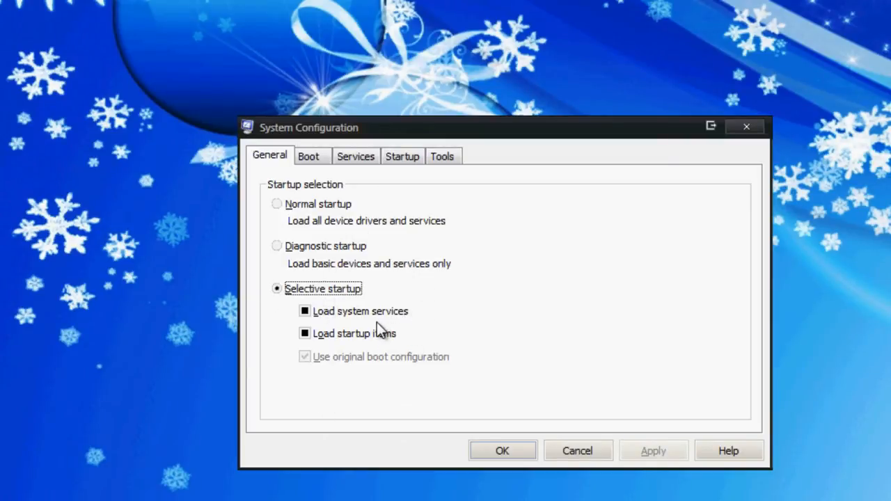
mouse_move(378, 170)
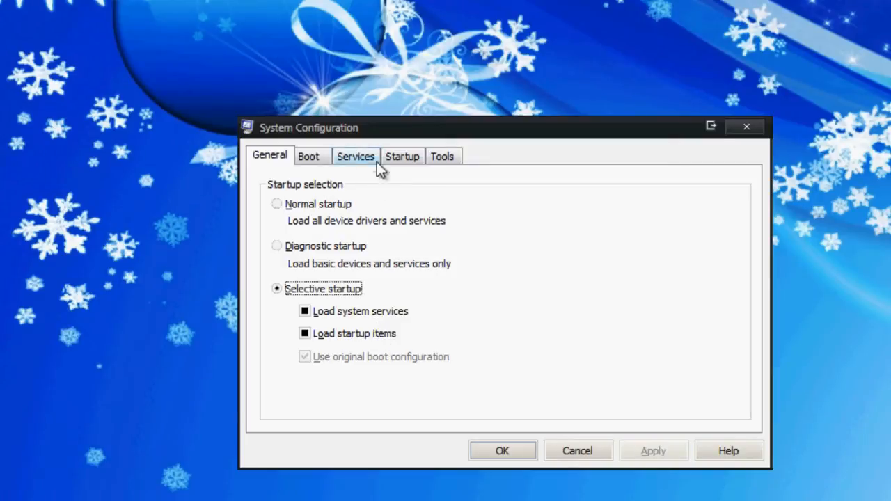
mouse_move(335, 212)
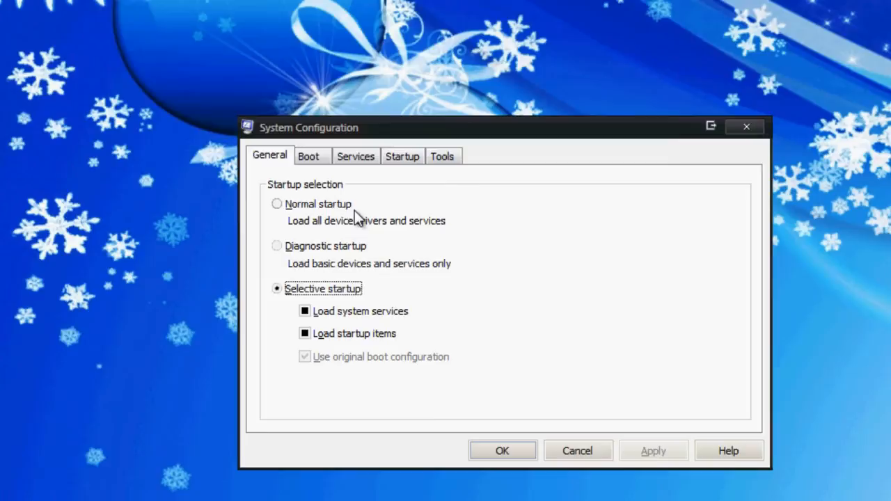
mouse_move(448, 300)
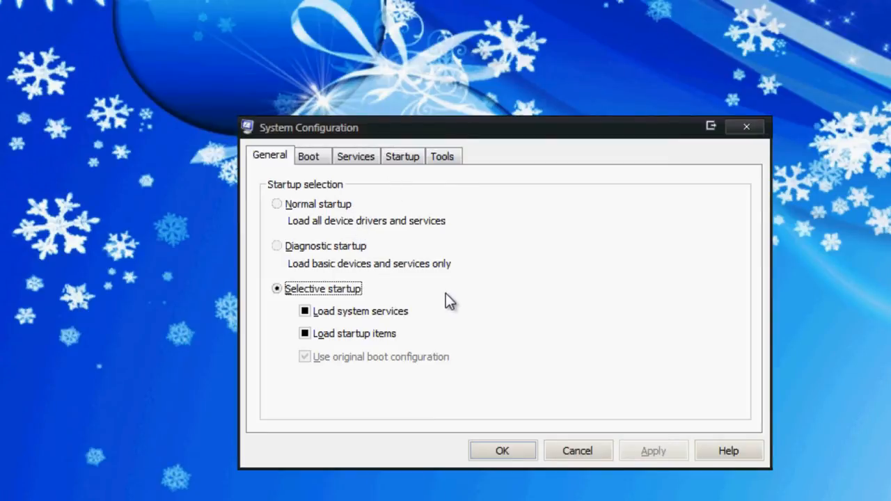
mouse_move(460, 309)
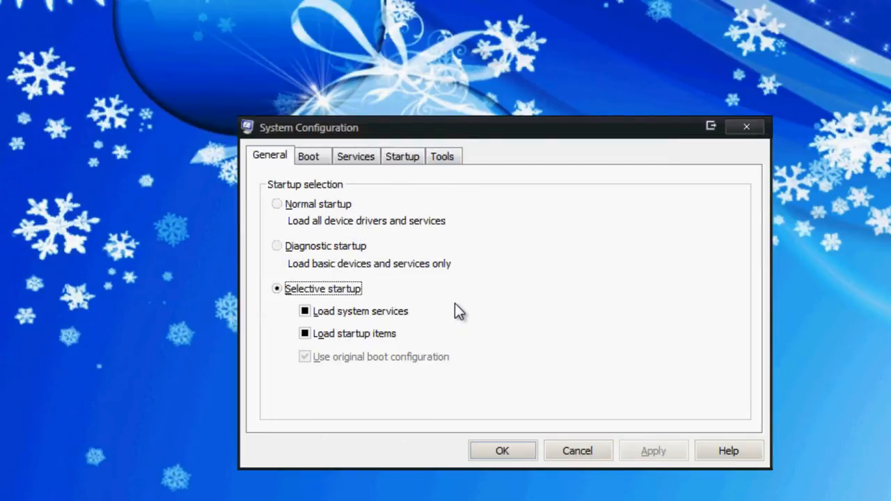
mouse_move(459, 303)
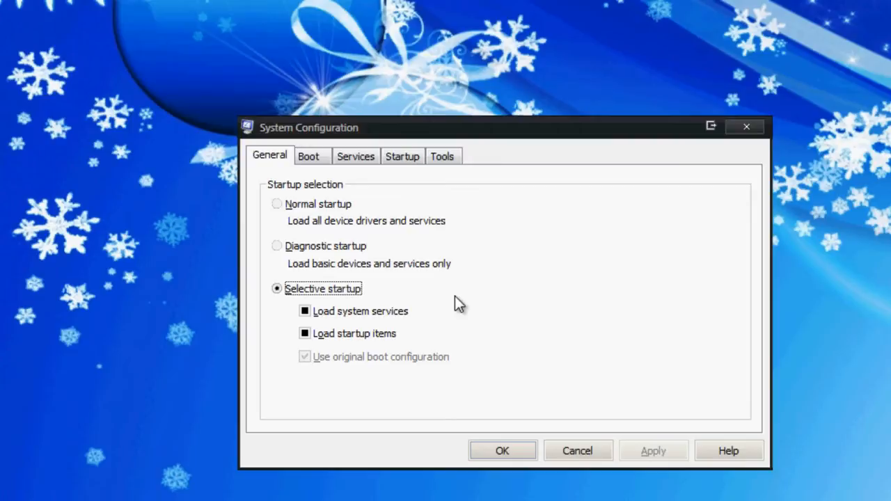
mouse_move(462, 247)
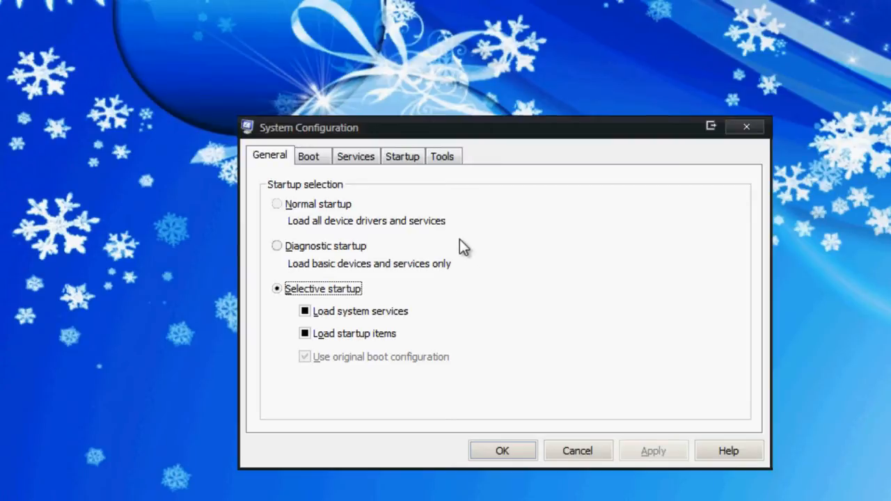
mouse_move(327, 283)
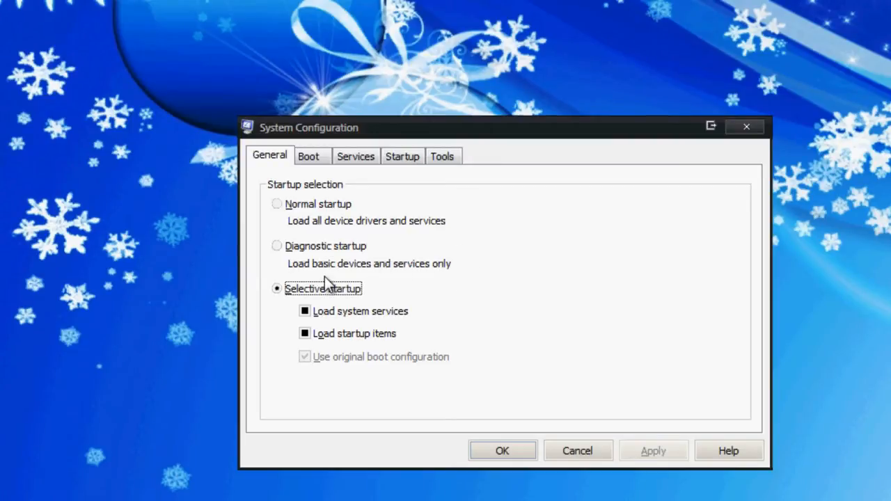
mouse_move(337, 291)
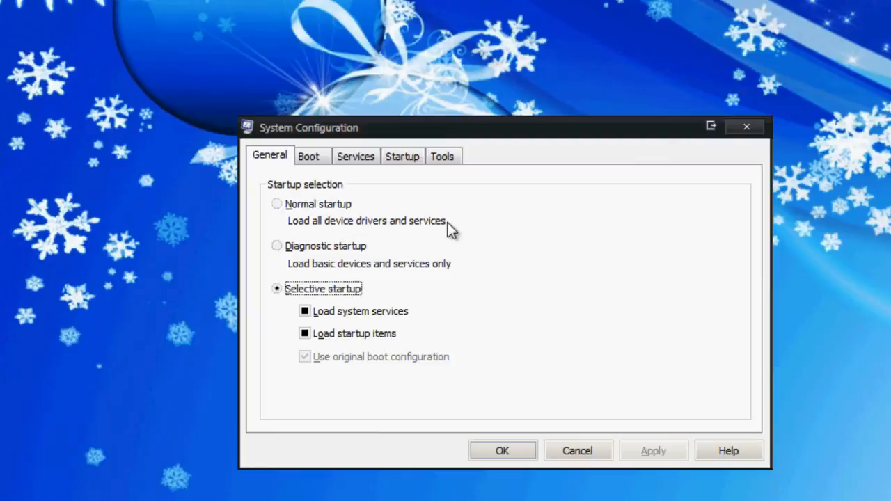
mouse_move(542, 285)
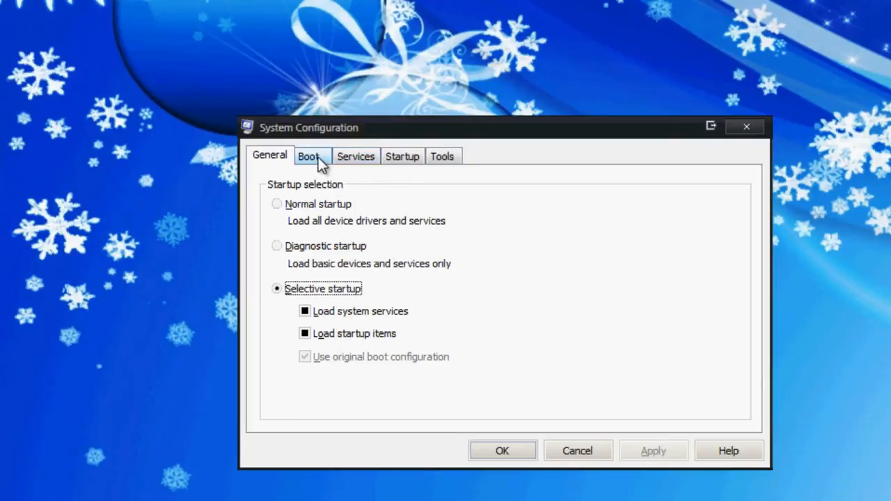
Show the Boot settings listing the Windows 7 boot entry, keeping Selective startup
left_click(312, 156)
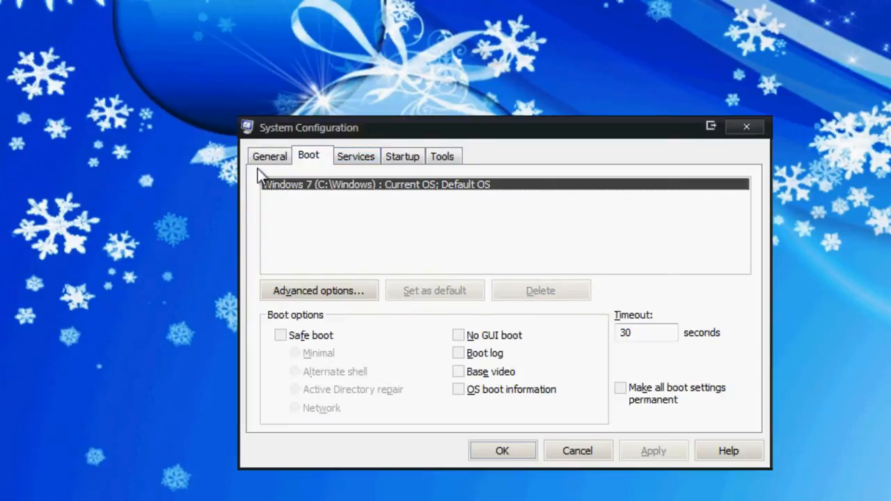
mouse_move(440, 207)
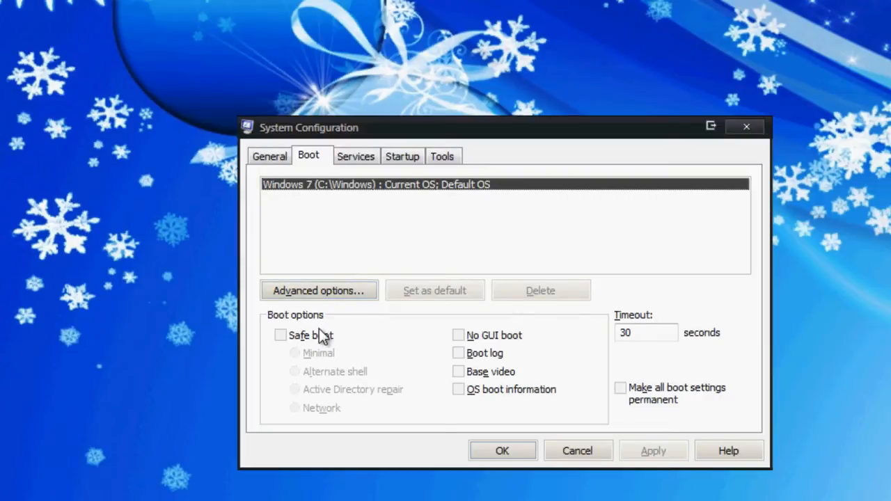
Show the BOOT Advanced Options with processor count, maximum memory and debug settings
left_click(317, 291)
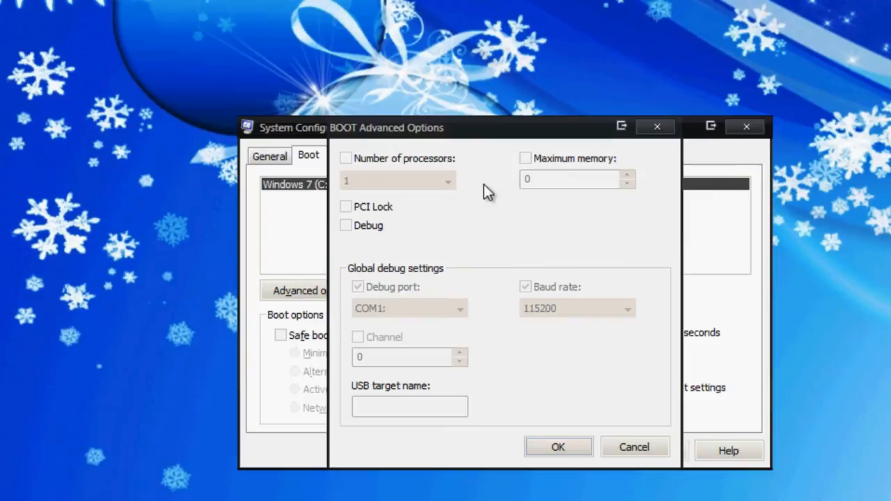
mouse_move(458, 181)
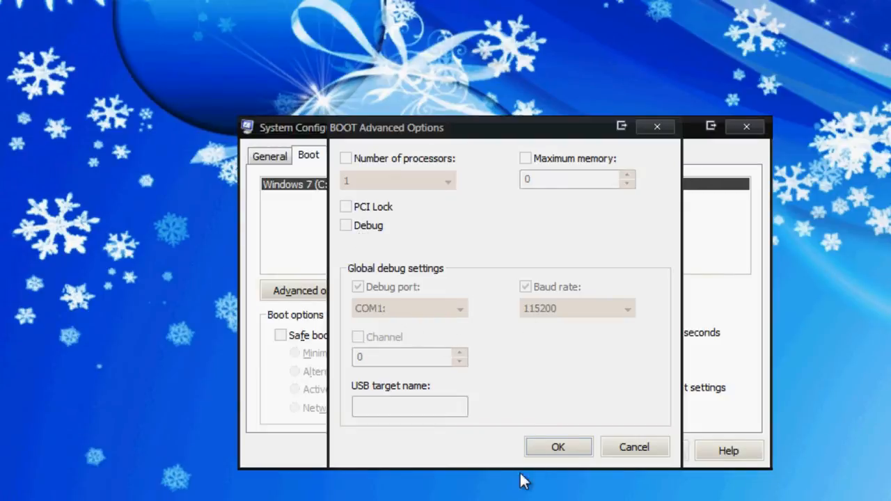
Cancel the BOOT Advanced Options, leaving every boot option unchecked
left_click(635, 447)
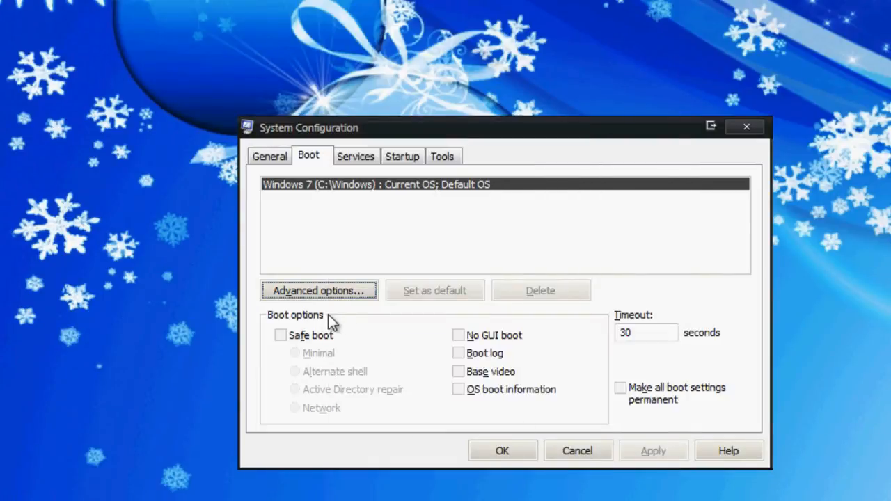
mouse_move(326, 347)
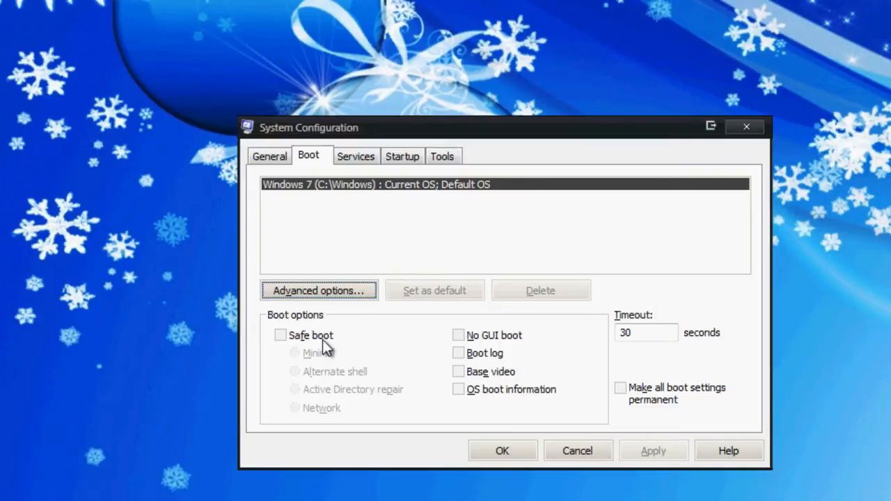
mouse_move(333, 400)
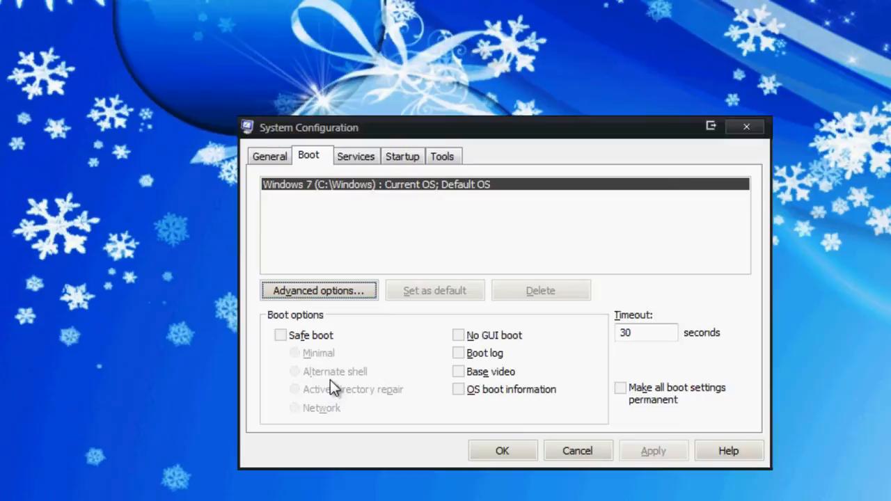
mouse_move(329, 424)
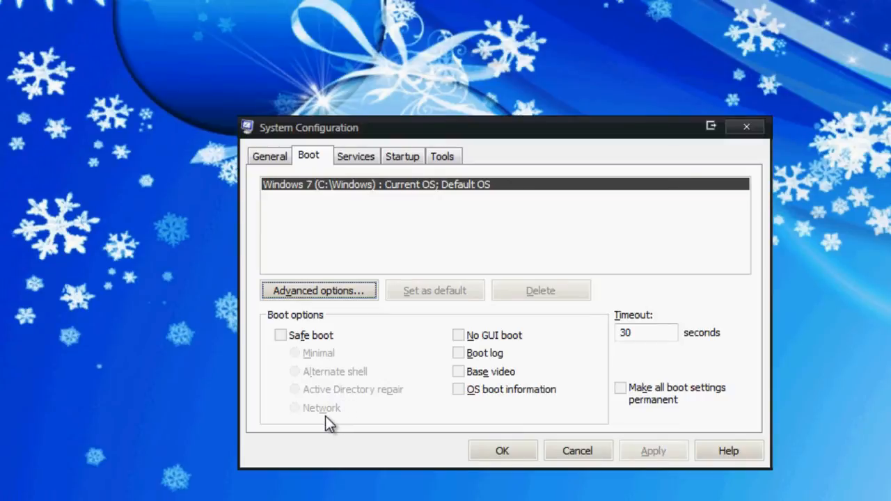
mouse_move(354, 390)
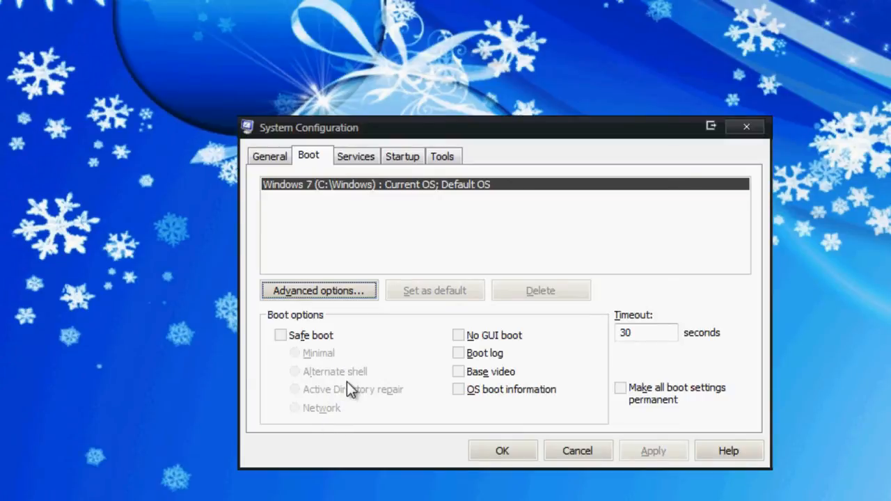
mouse_move(461, 349)
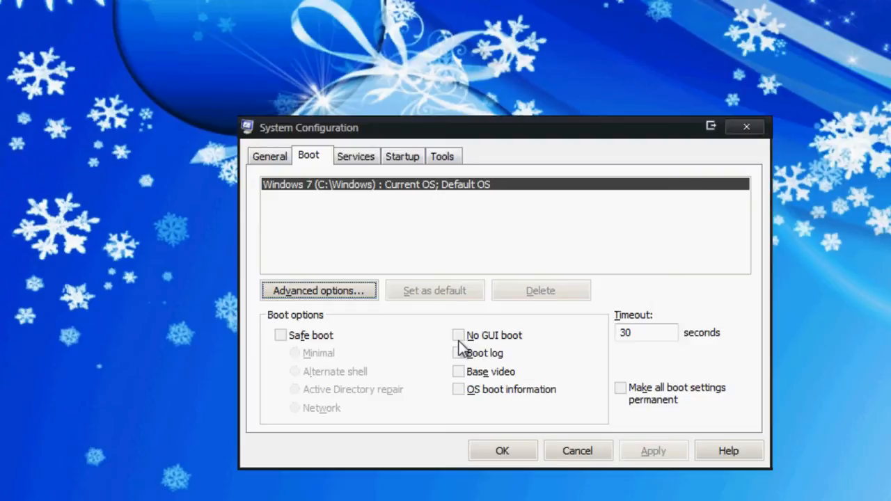
mouse_move(454, 349)
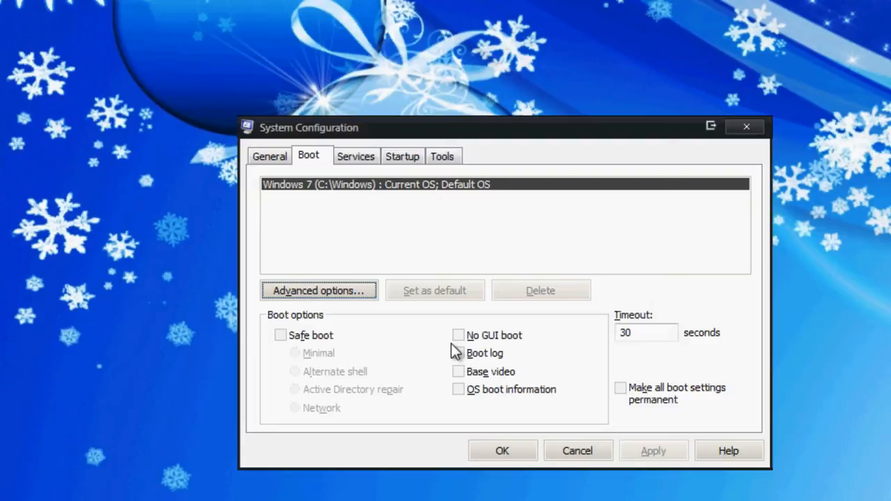
mouse_move(466, 353)
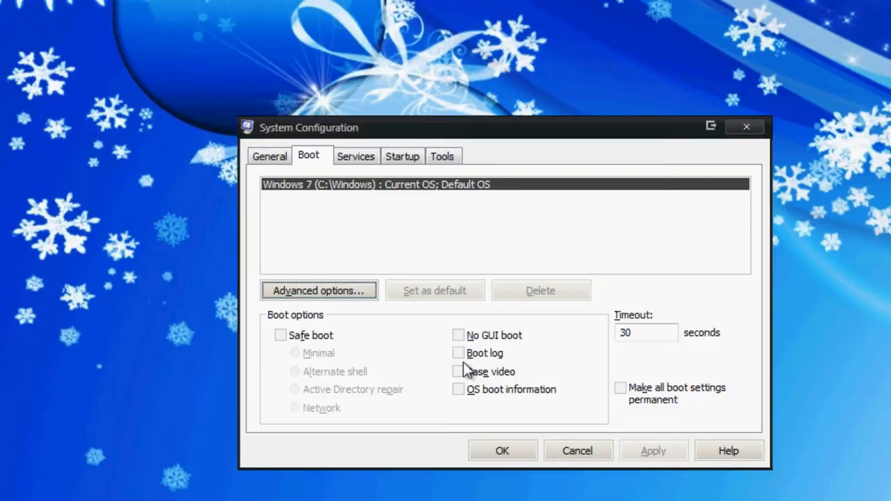
mouse_move(465, 363)
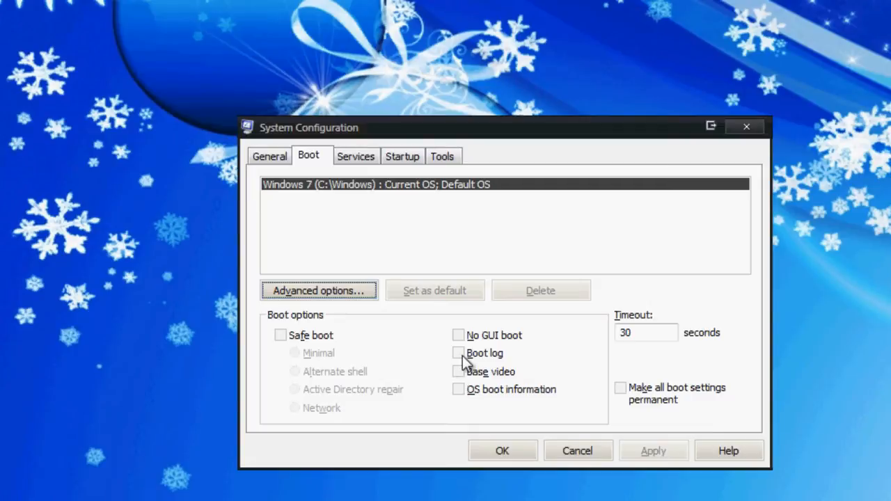
mouse_move(475, 384)
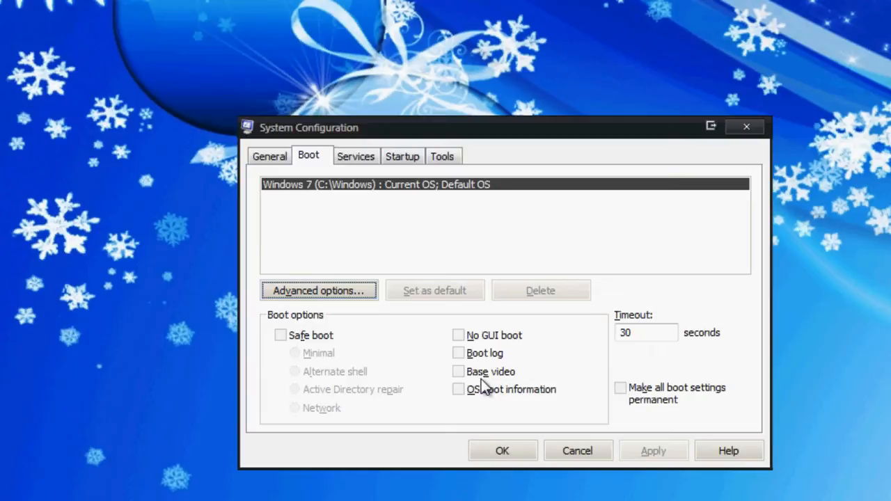
mouse_move(472, 379)
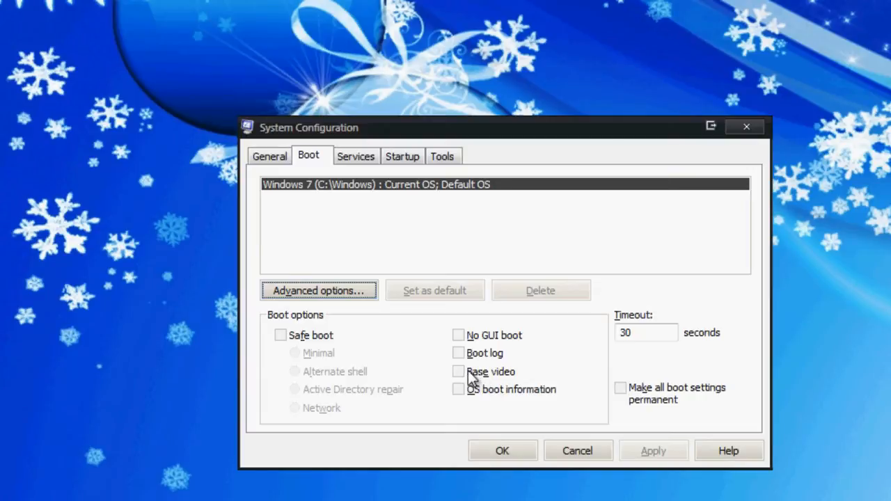
mouse_move(458, 370)
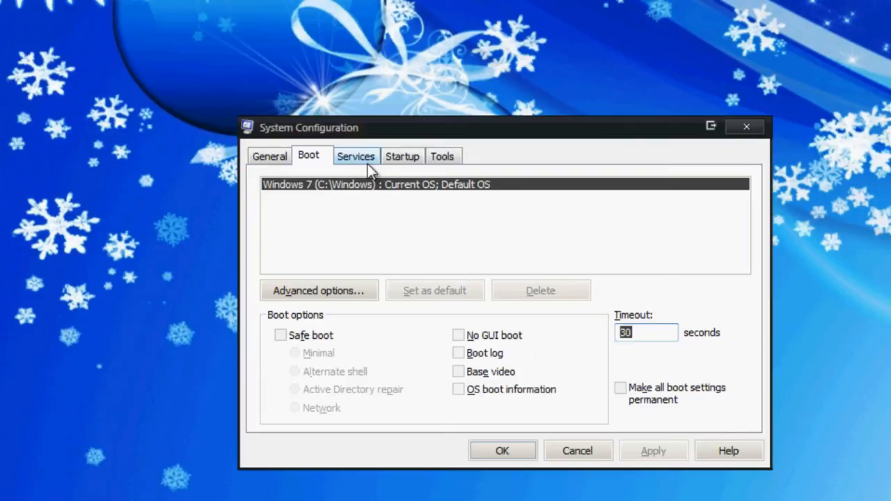
Show the Services list with manufacturers and running or stopped status
left_click(356, 155)
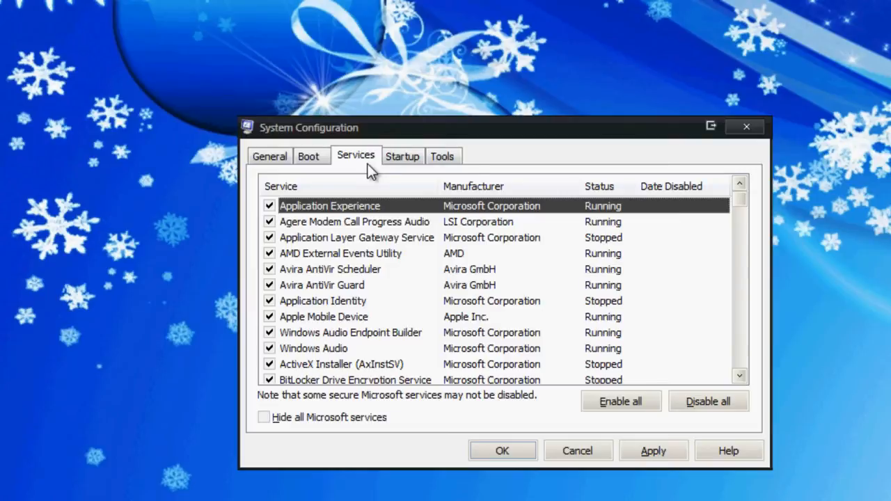
mouse_move(521, 242)
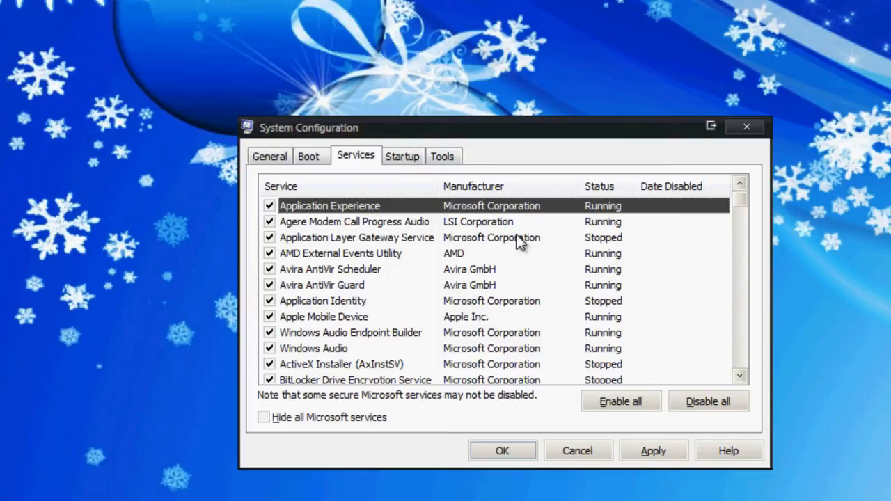
mouse_move(457, 335)
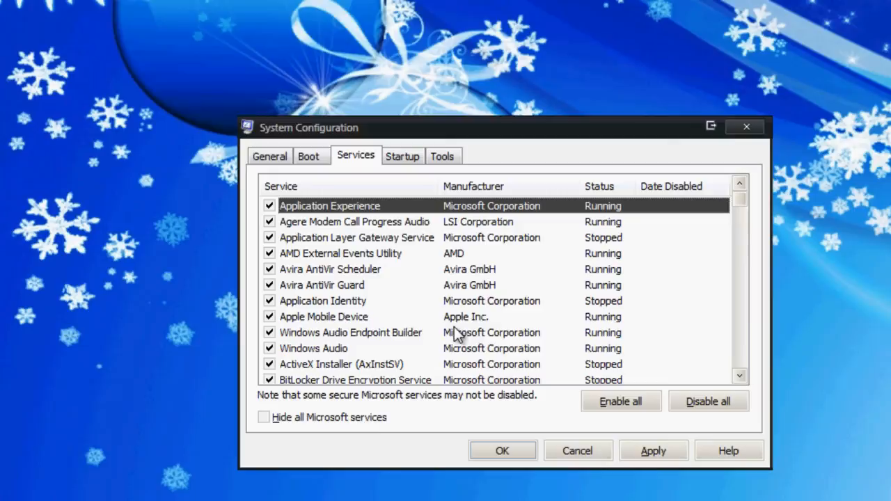
scroll("down", 3)
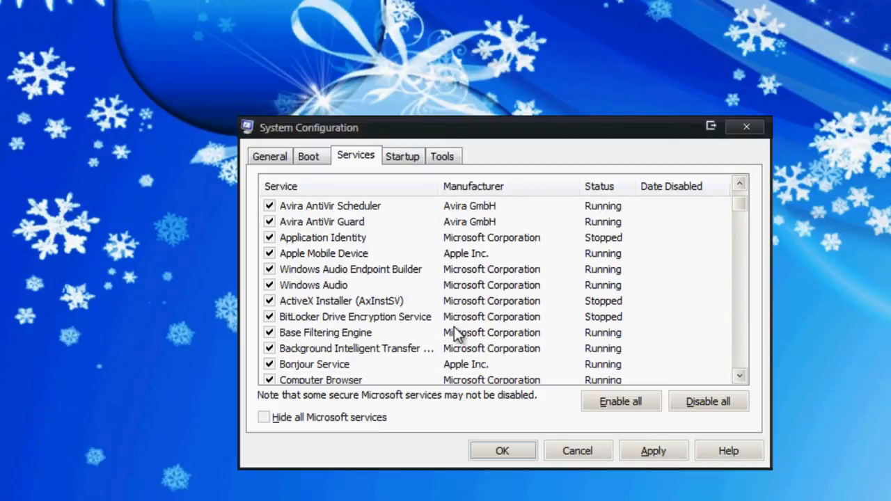
mouse_move(433, 333)
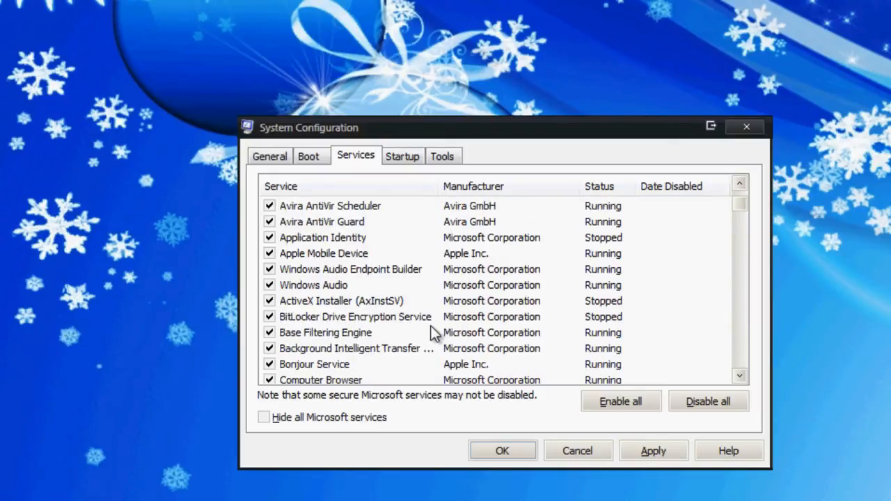
mouse_move(490, 301)
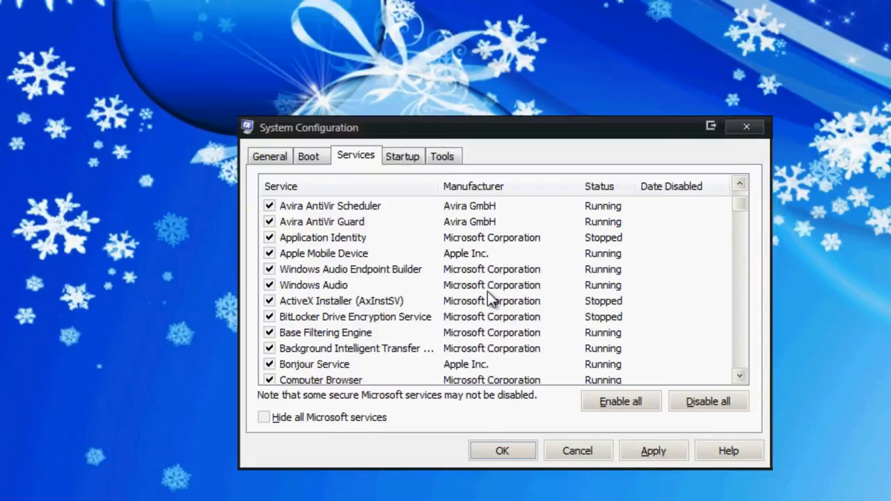
mouse_move(448, 306)
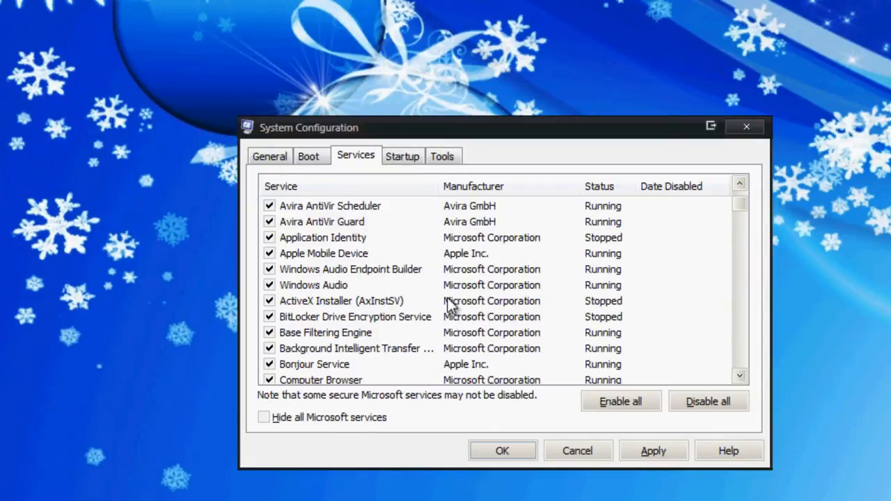
scroll("down", 3)
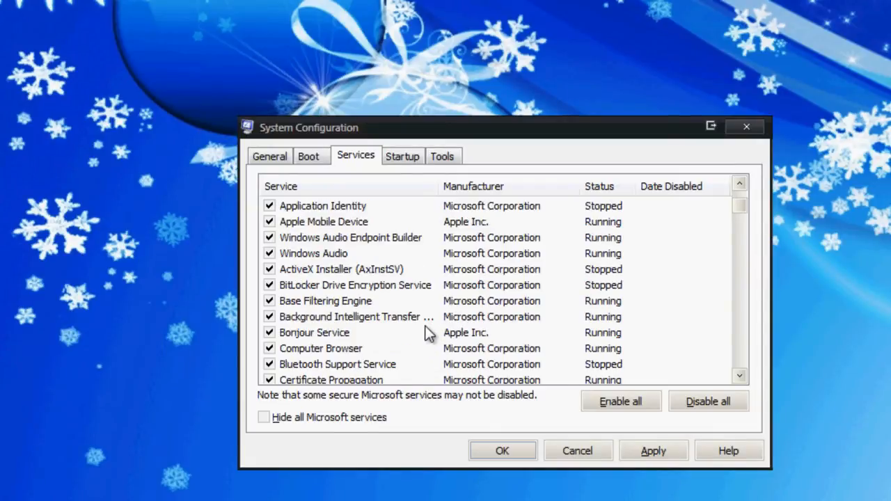
scroll("down", 3)
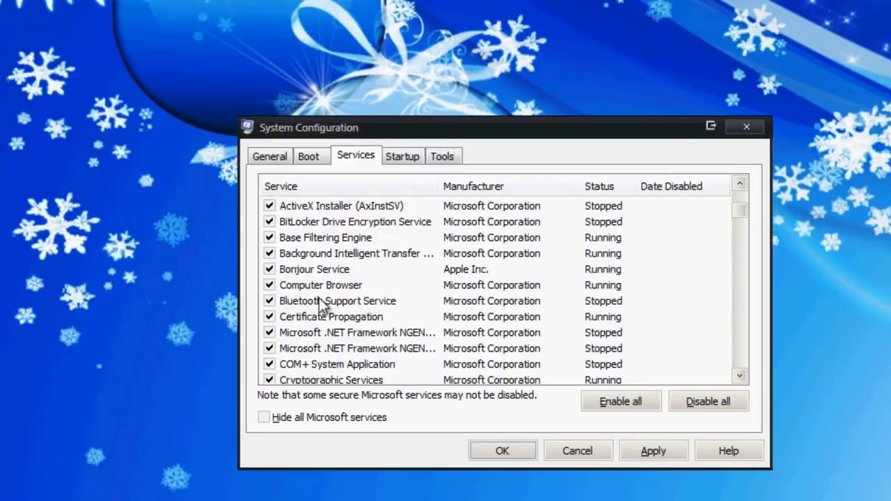
left_click(337, 301)
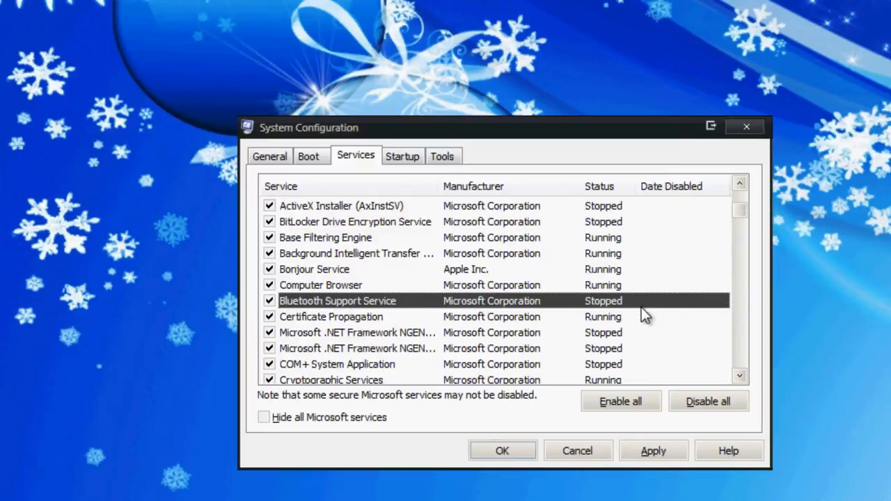
mouse_move(464, 309)
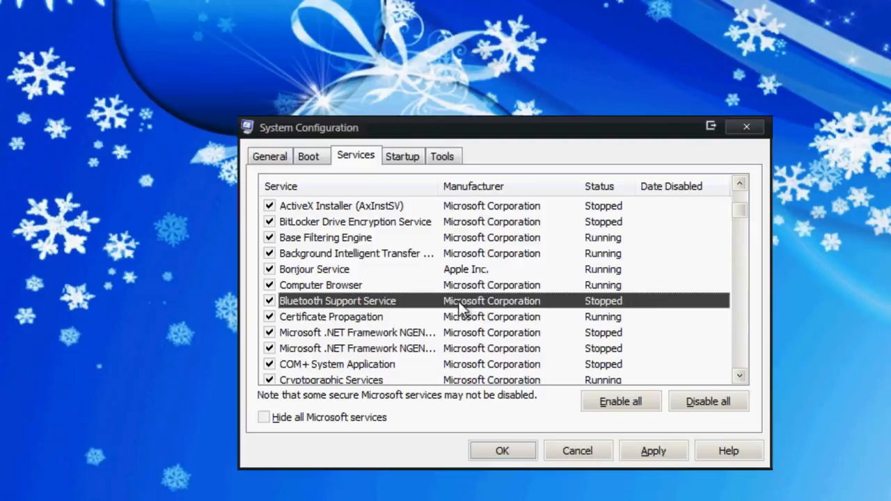
Uncheck Bluetooth Support Service and Fax so they no longer run at startup
left_click(269, 301)
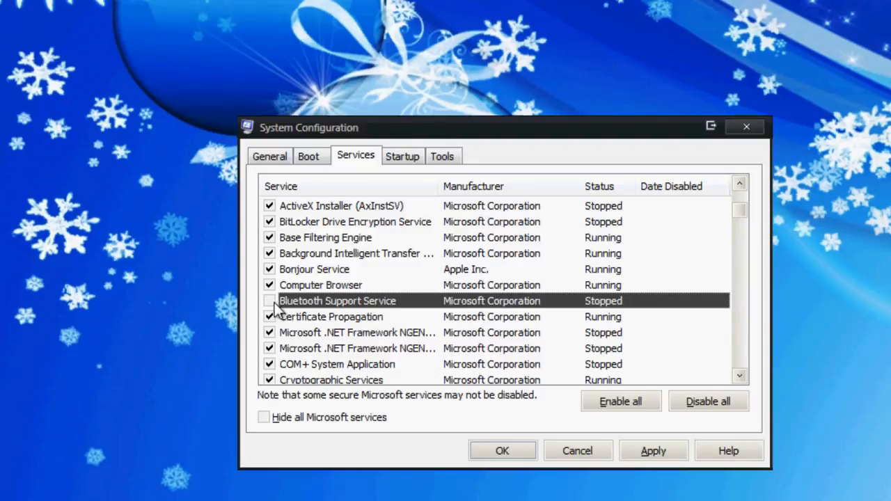
scroll("down", 3)
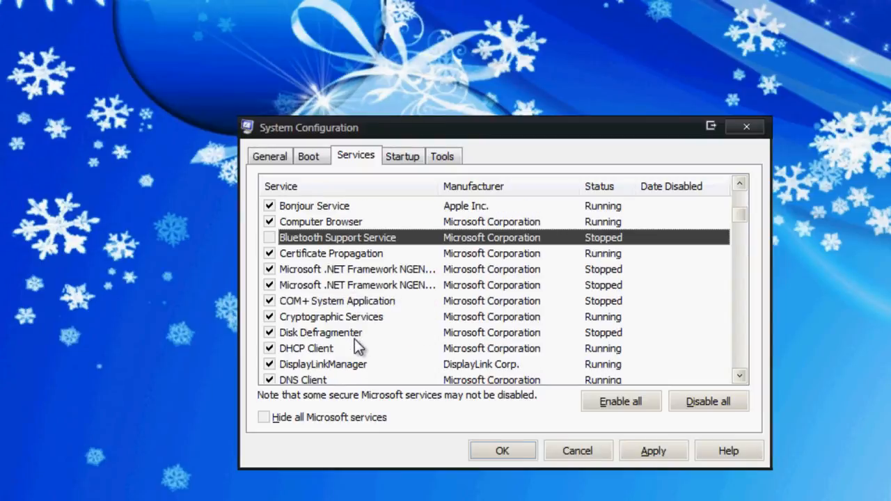
scroll("down", 3)
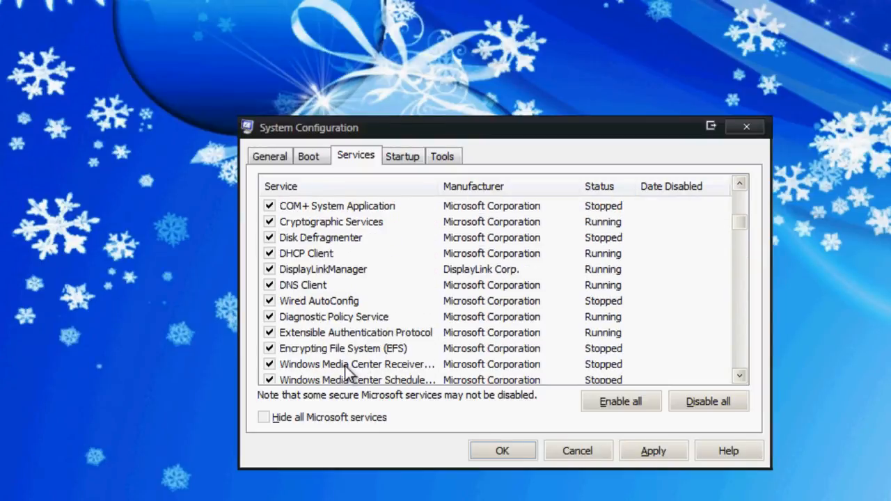
scroll("down", 3)
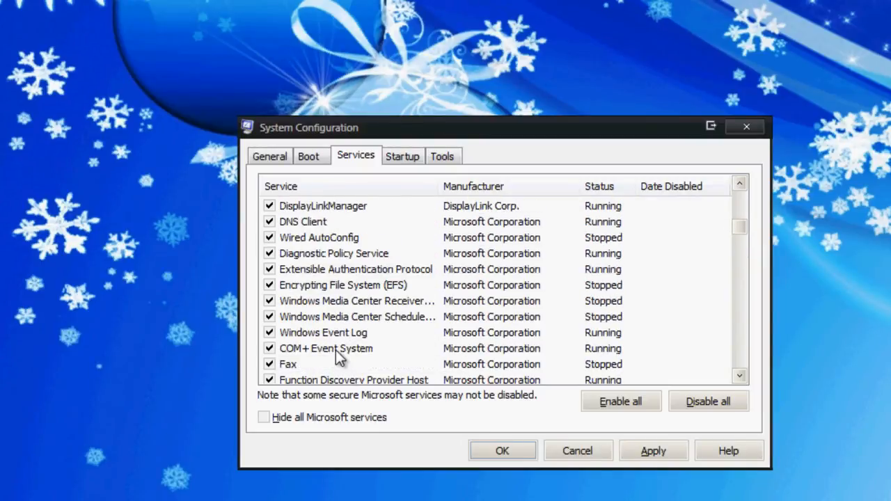
scroll("down", 3)
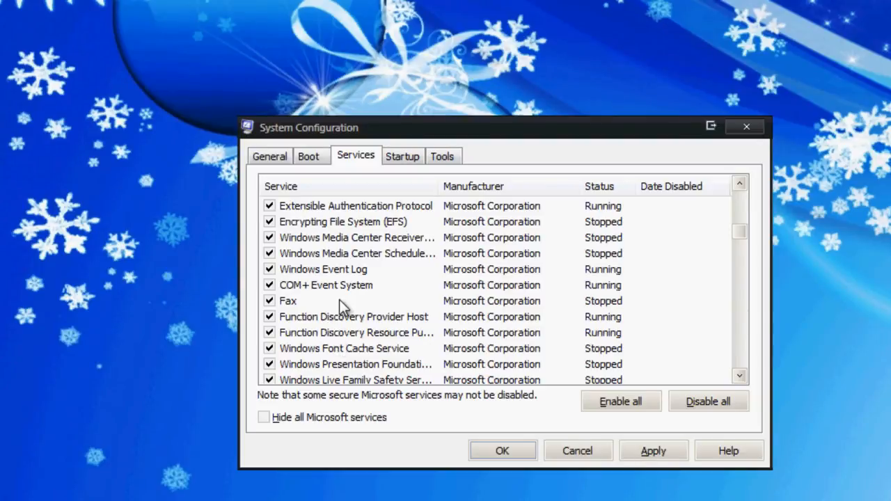
mouse_move(369, 221)
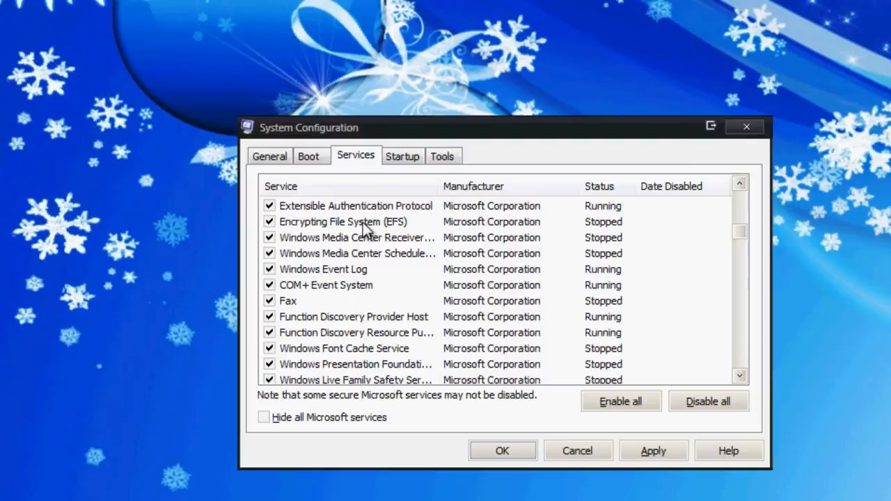
mouse_move(261, 312)
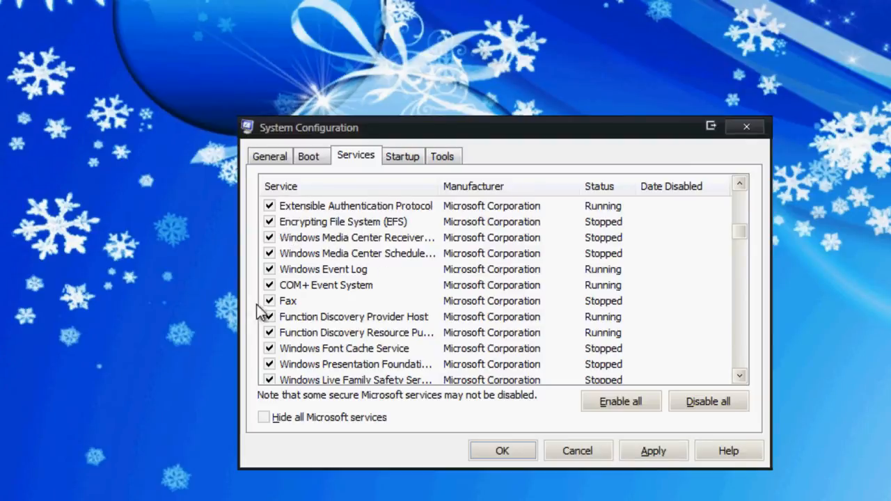
left_click(269, 300)
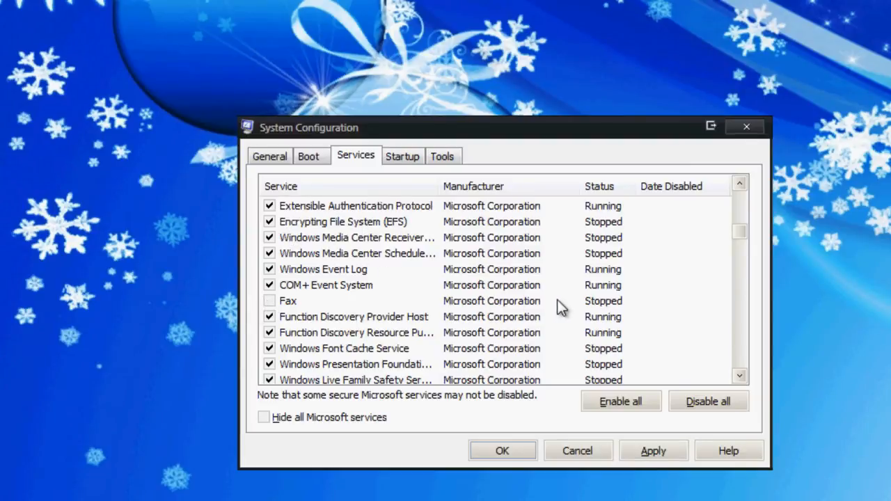
Review the remaining services, highlighting HP Health Check Service, then show the Startup items list
scroll("down", 3)
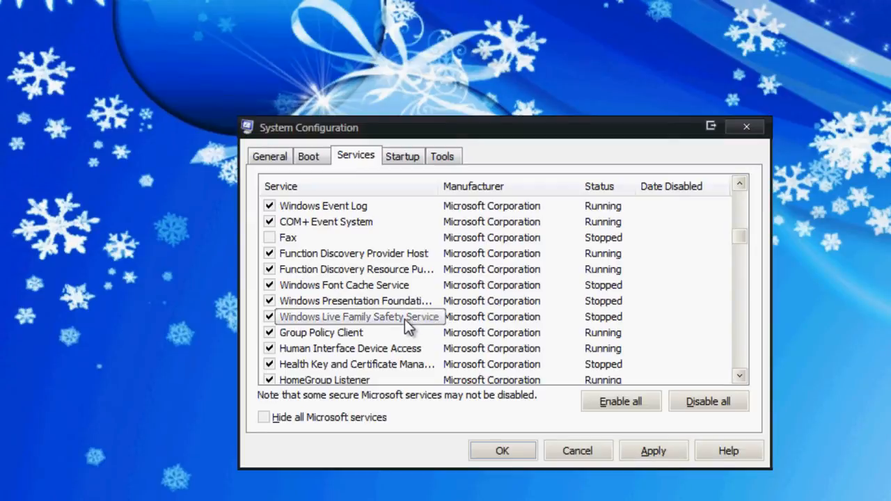
scroll("down", 3)
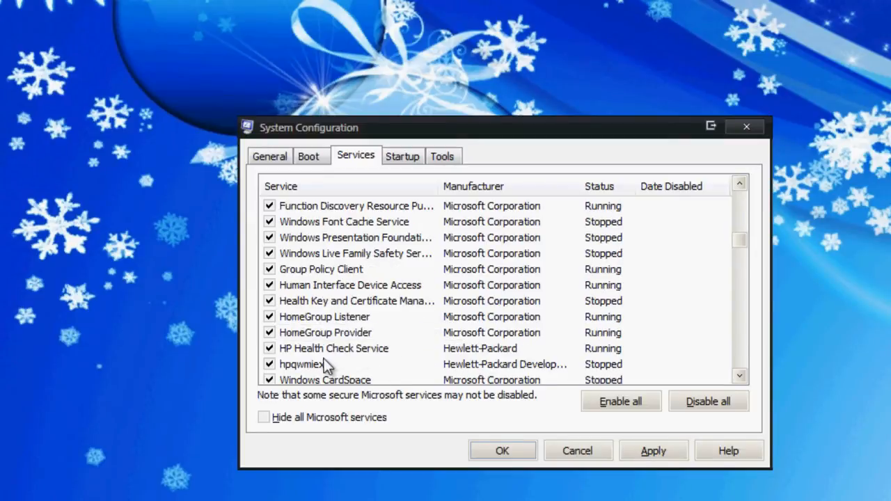
scroll("down", 3)
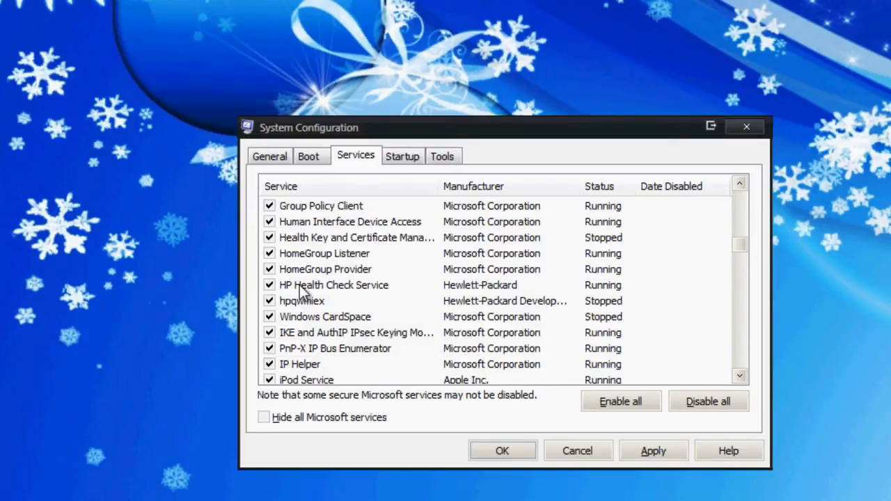
left_click(331, 284)
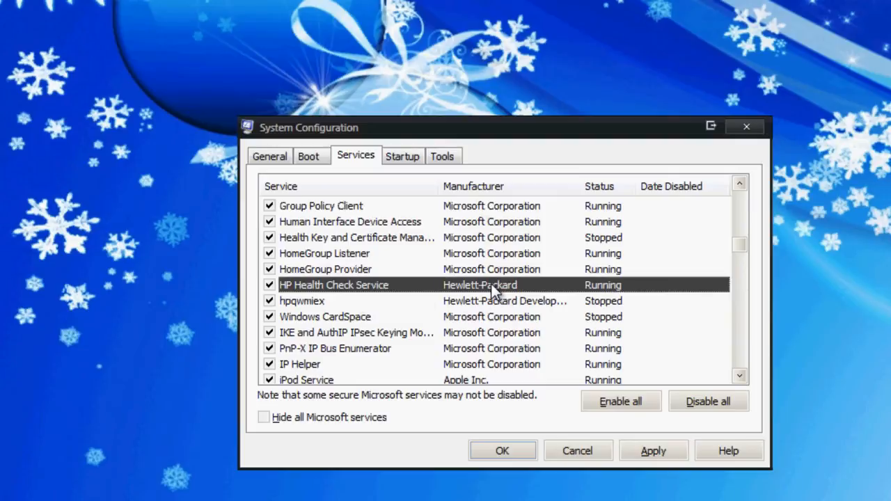
mouse_move(479, 303)
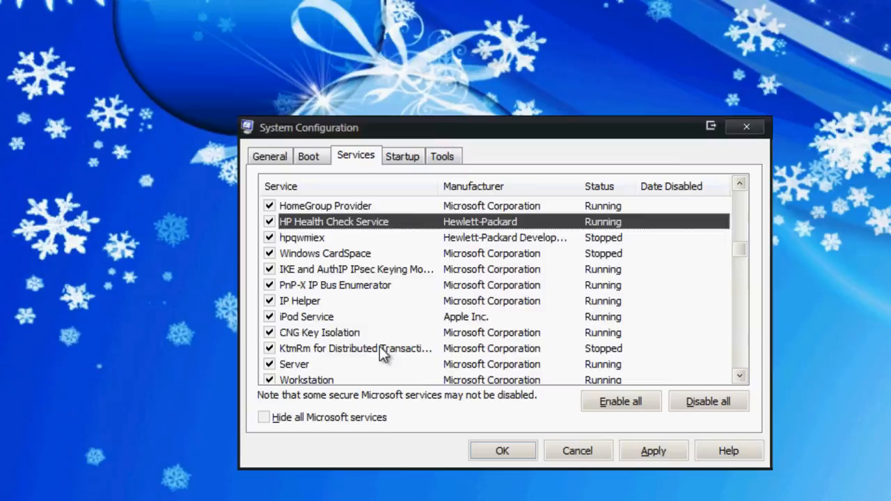
scroll("down", 3)
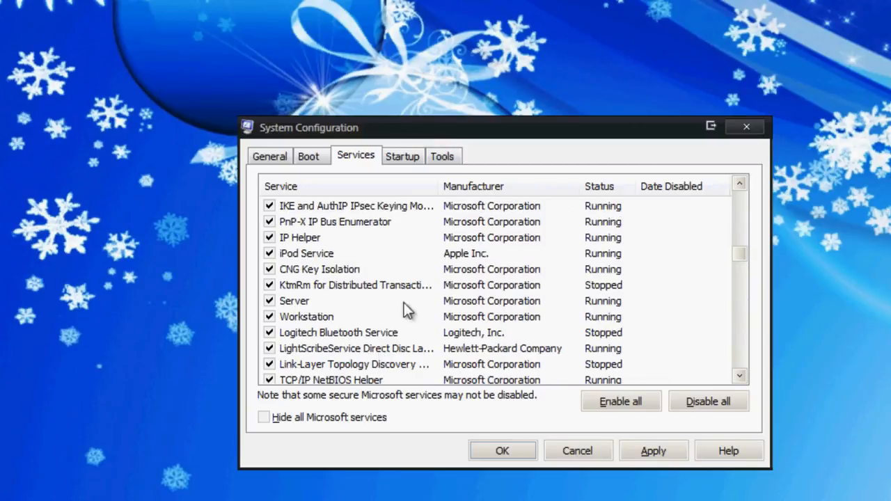
scroll("down", 3)
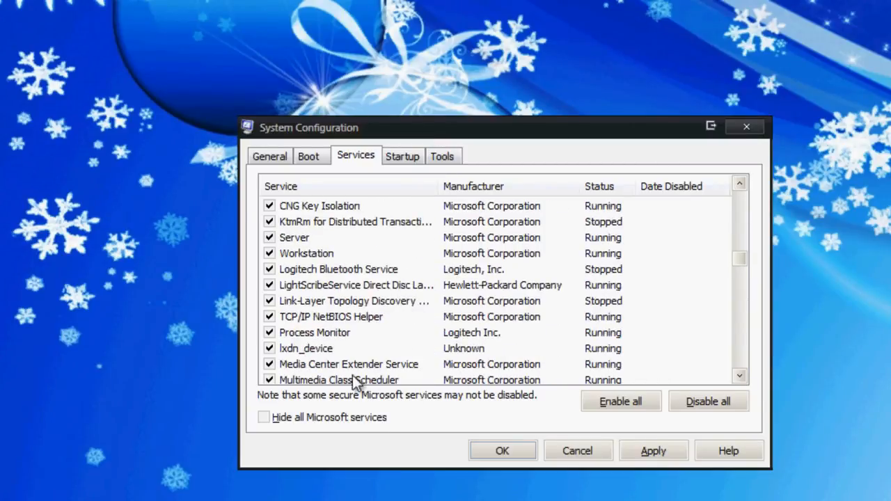
scroll("down", 3)
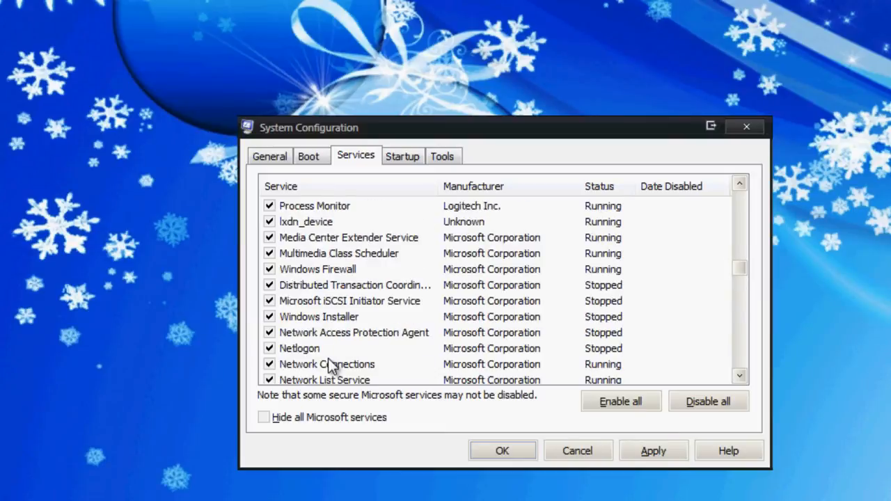
scroll("down", 3)
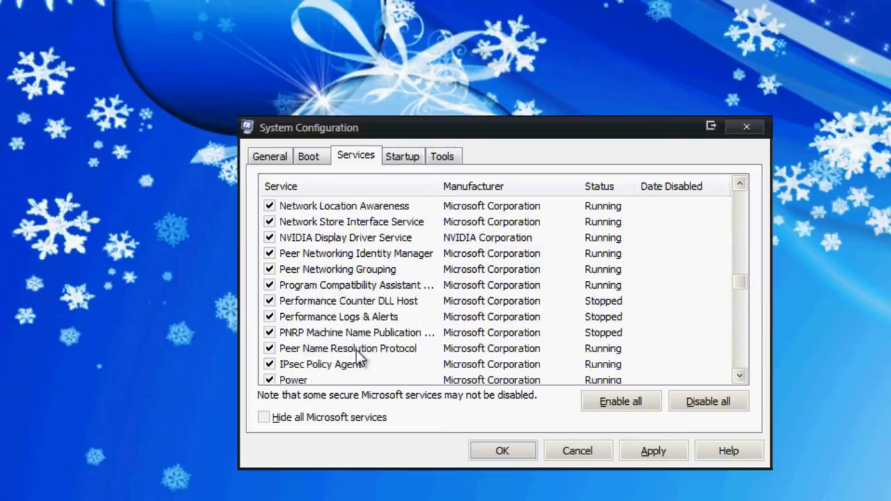
scroll("down", 3)
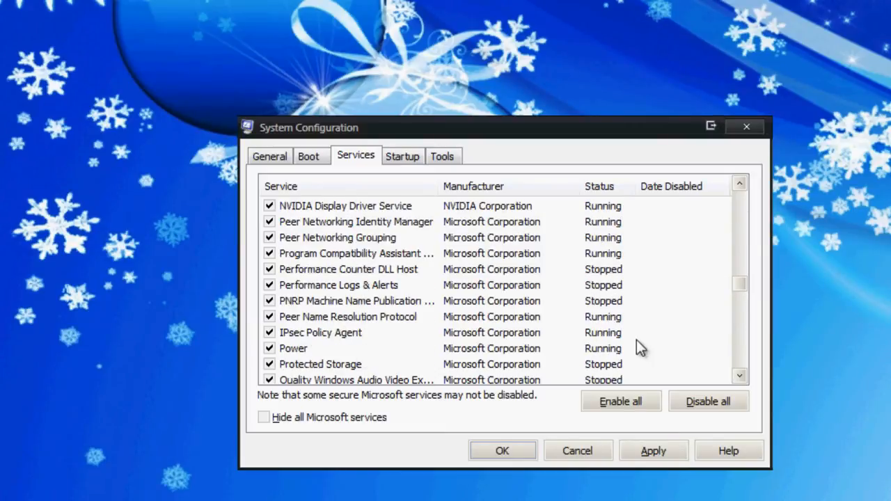
scroll("down", 3)
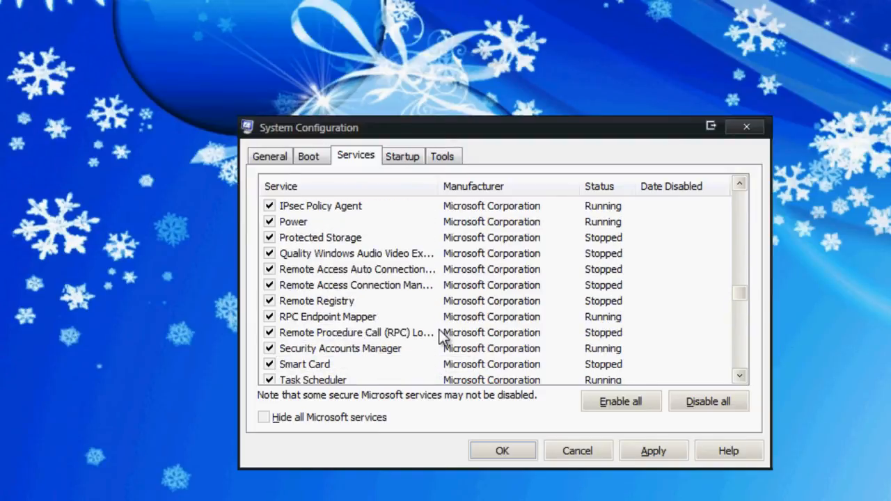
scroll("down", 3)
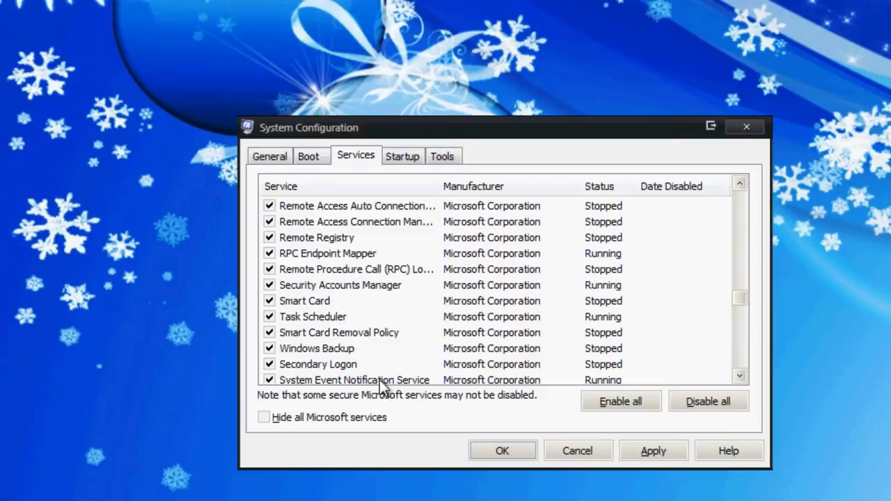
mouse_move(279, 369)
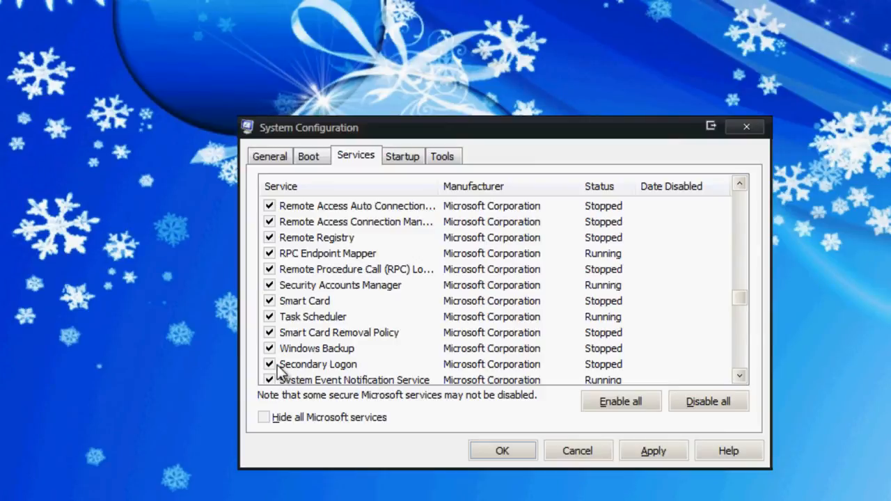
scroll("down", 3)
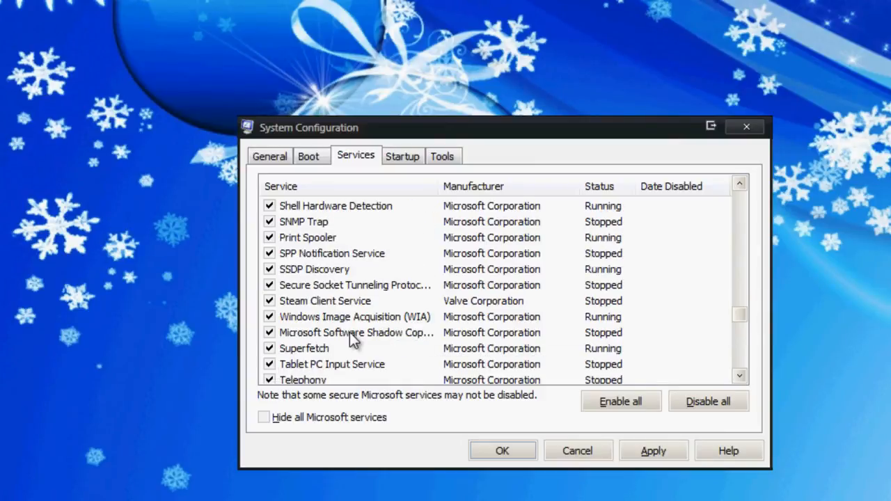
scroll("down", 3)
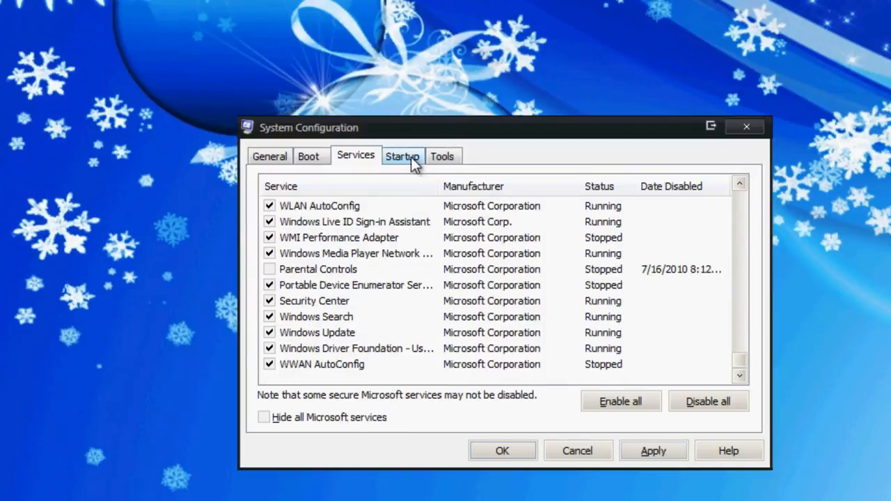
left_click(403, 156)
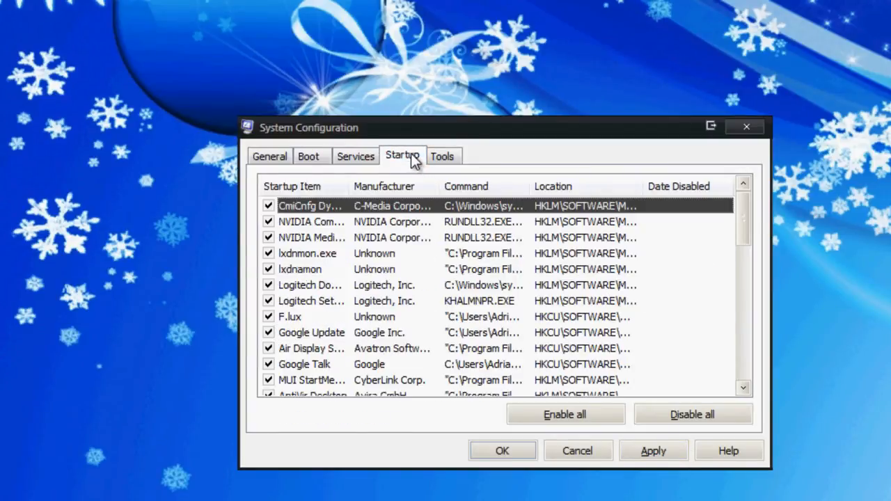
mouse_move(424, 285)
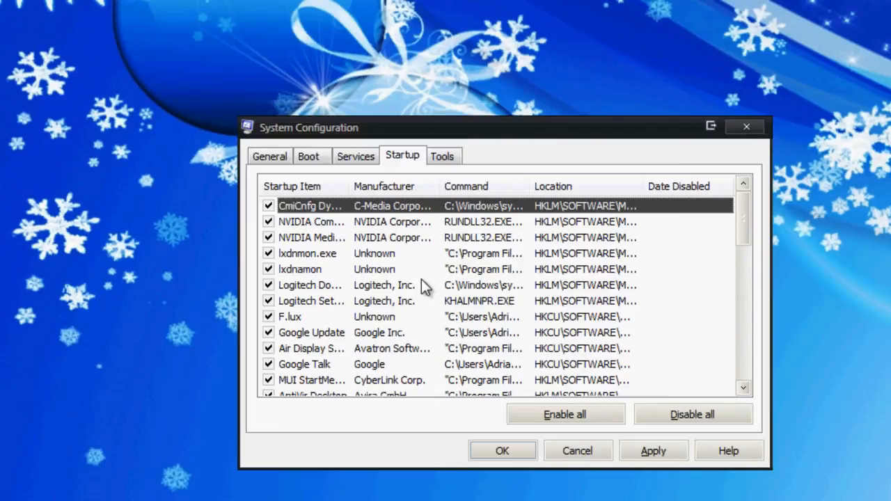
mouse_move(523, 302)
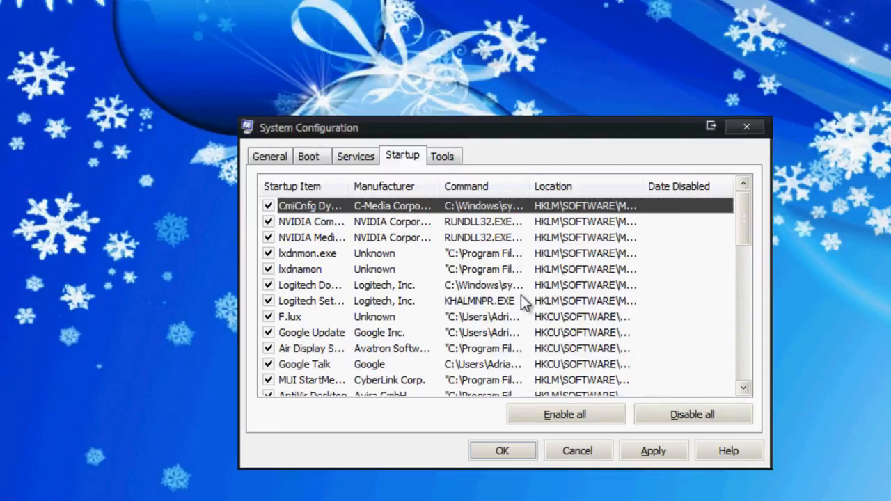
Uncheck the Air Display and Google Update startup entries, leaving NVIDIA, Logitech and Google Talk enabled
scroll("down", 3)
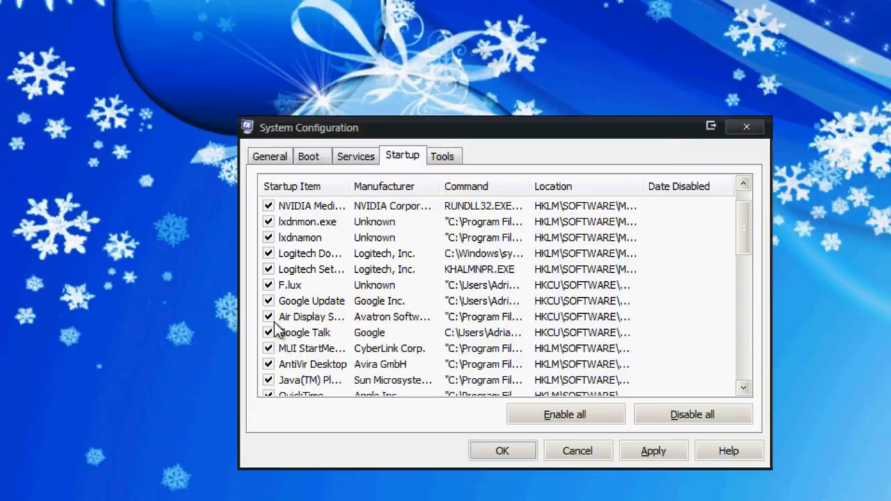
left_click(268, 317)
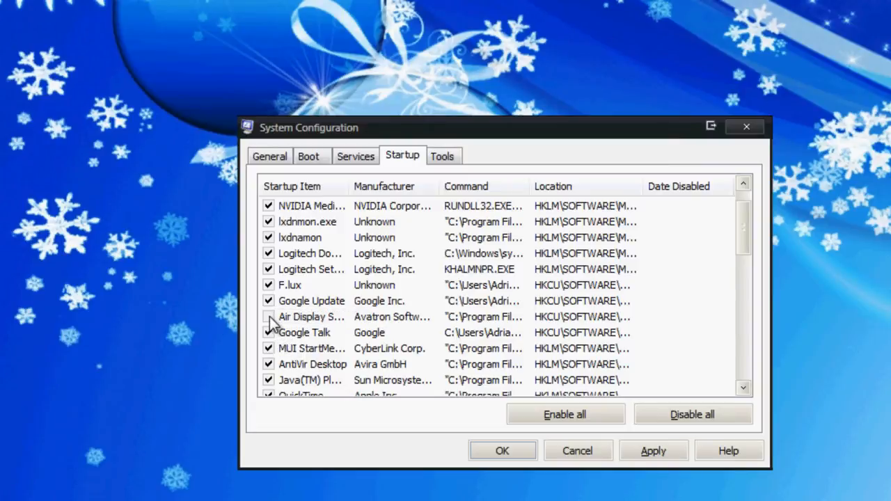
left_click(268, 318)
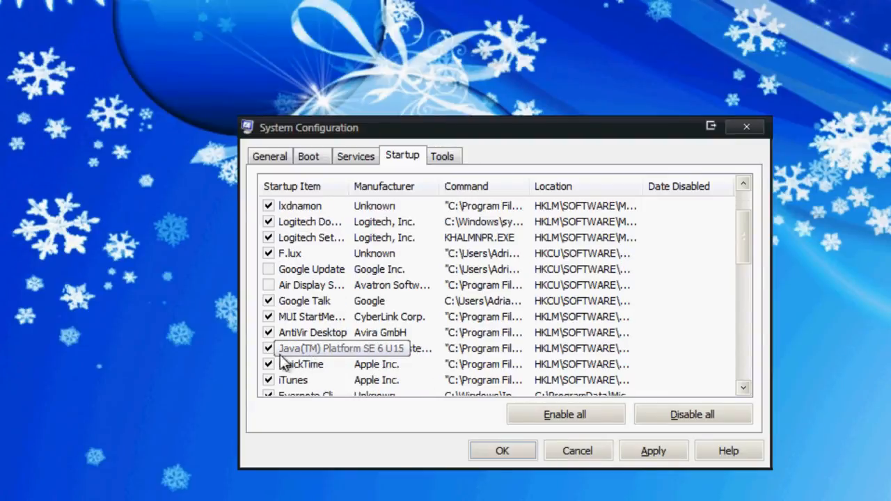
scroll("down", 3)
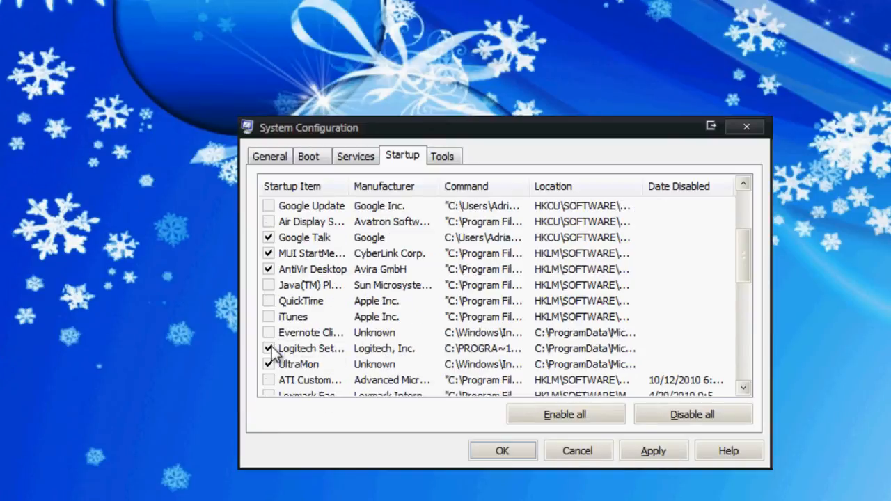
scroll("down", 3)
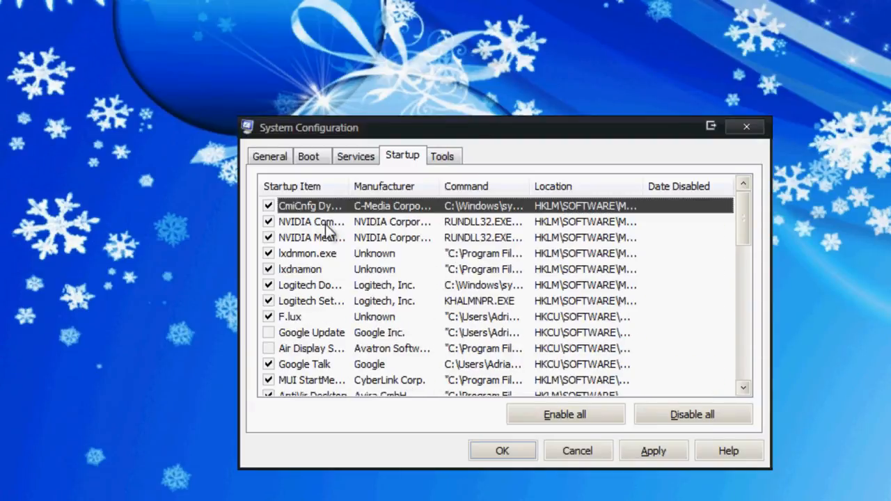
mouse_move(459, 167)
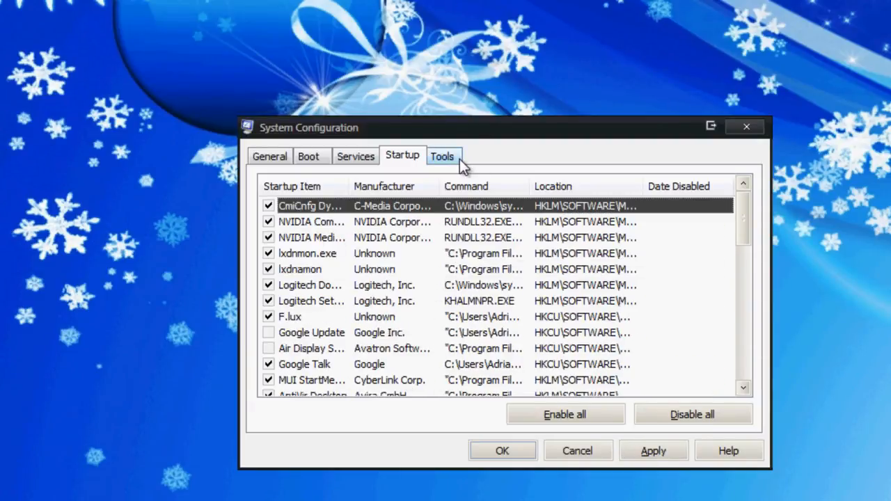
Review the Tools list of utilities such as Task Manager, Registry Editor and System Restore
left_click(443, 155)
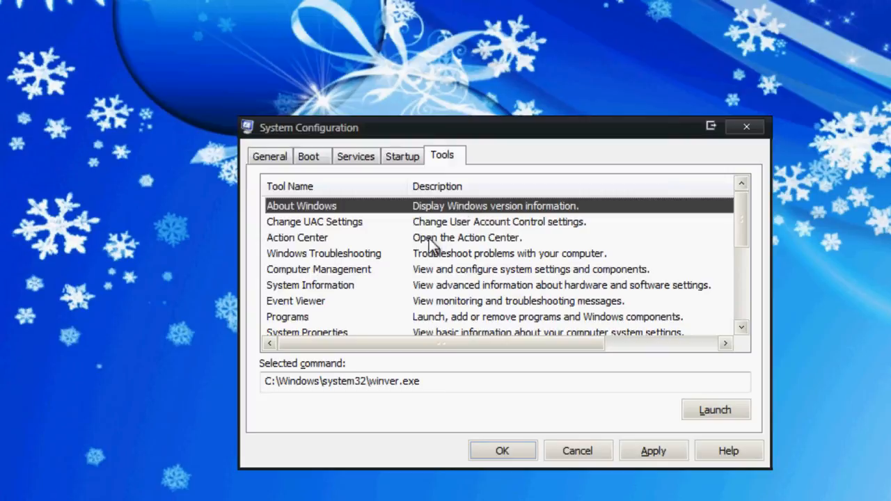
mouse_move(390, 255)
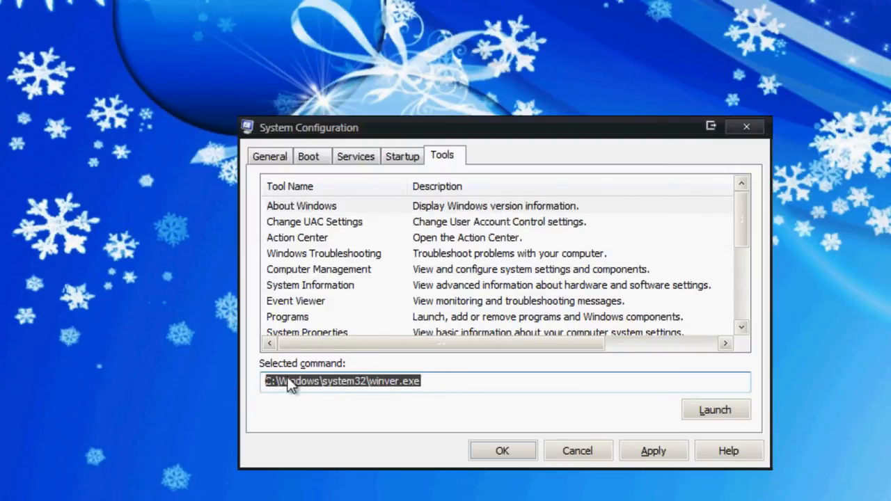
mouse_move(348, 409)
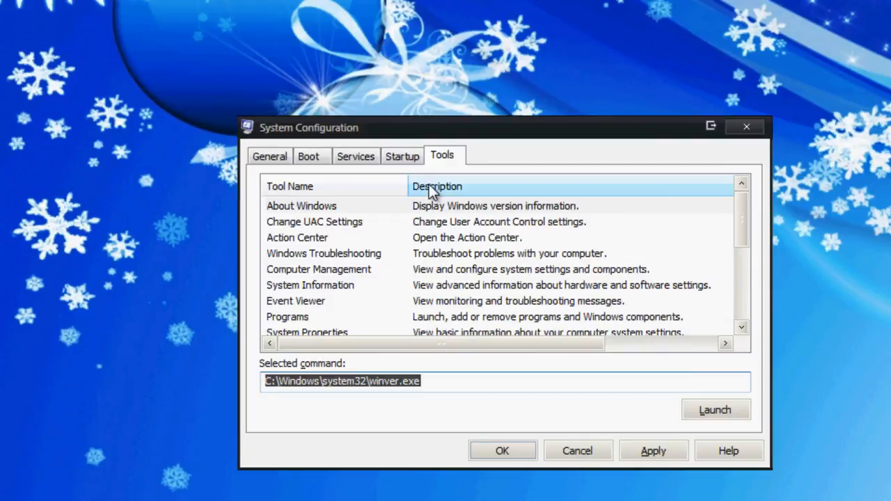
left_click(300, 206)
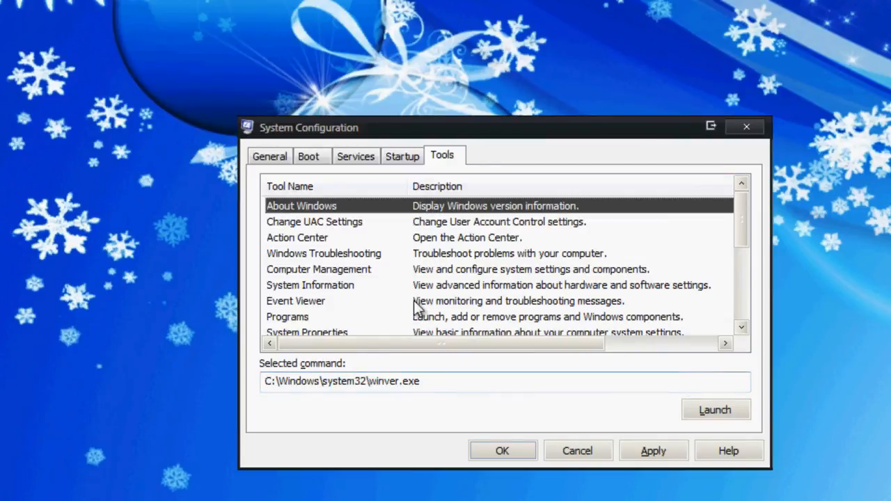
scroll("down", 3)
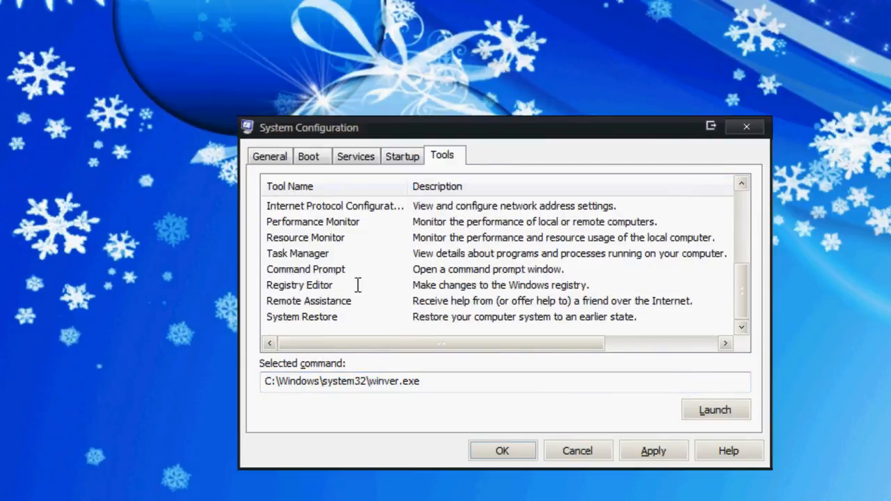
left_click(305, 270)
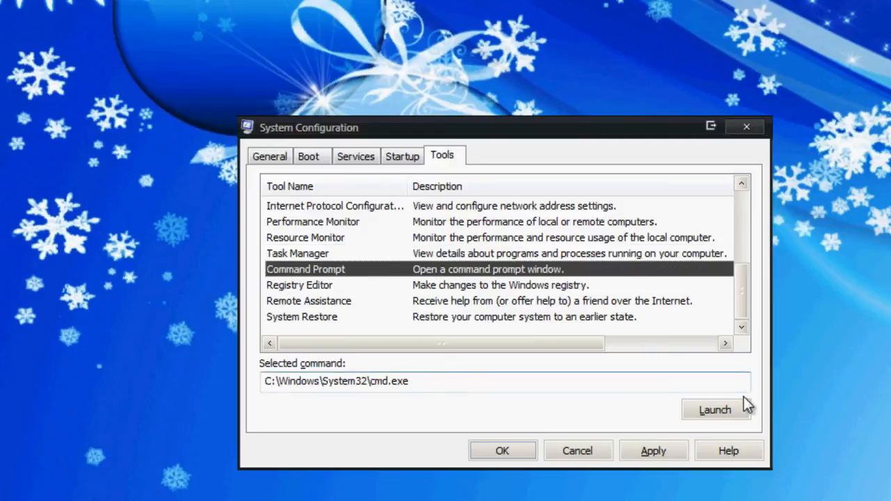
mouse_move(428, 331)
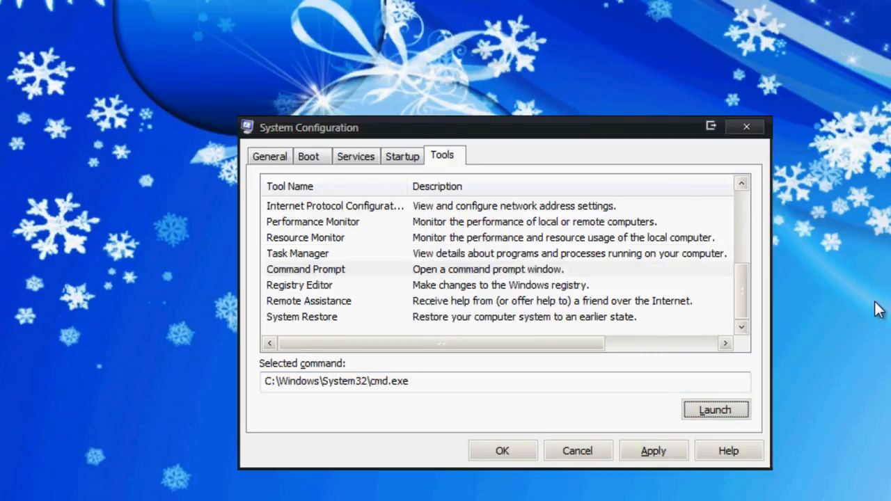
left_click(716, 409)
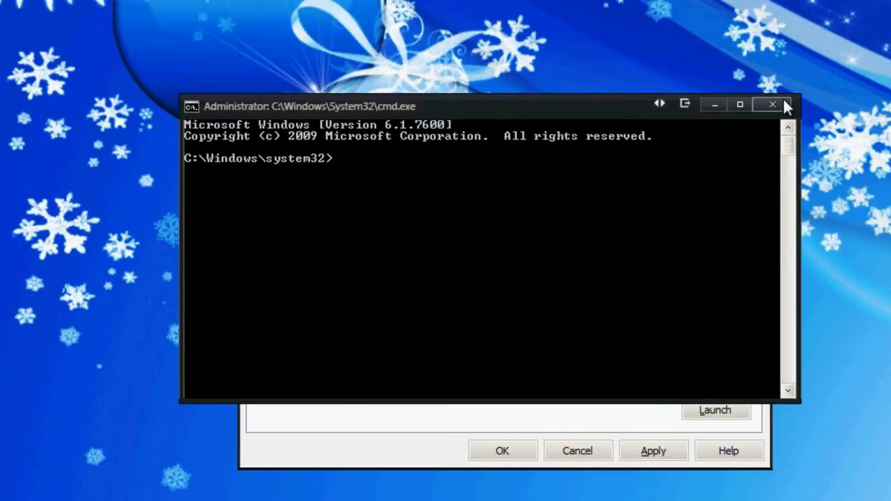
left_click(771, 104)
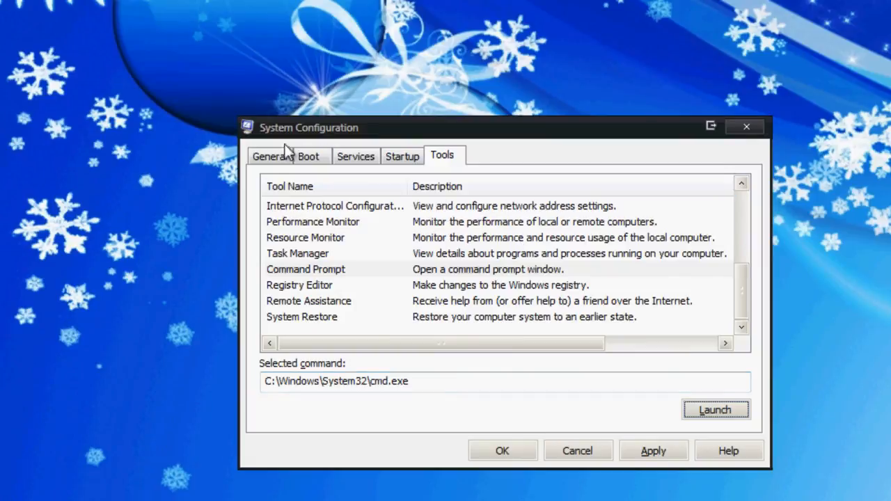
Apply the Selective startup changes with OK and exit without restarting the computer
left_click(270, 156)
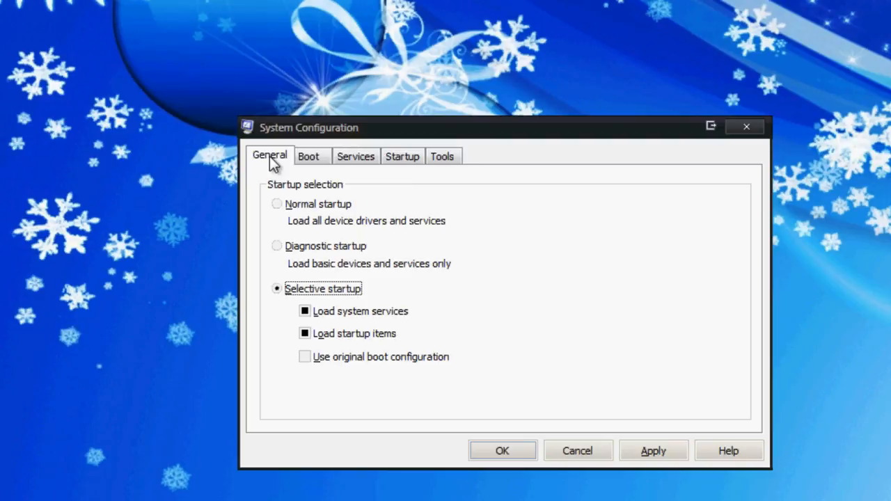
mouse_move(299, 183)
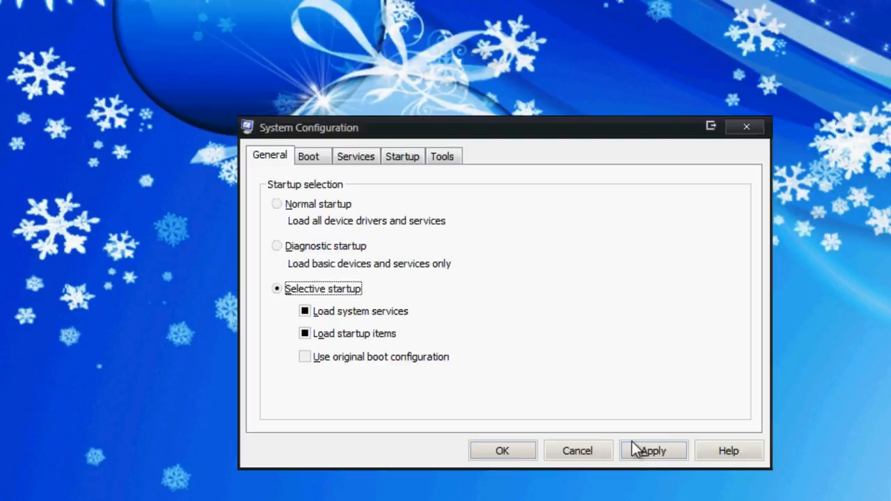
mouse_move(622, 284)
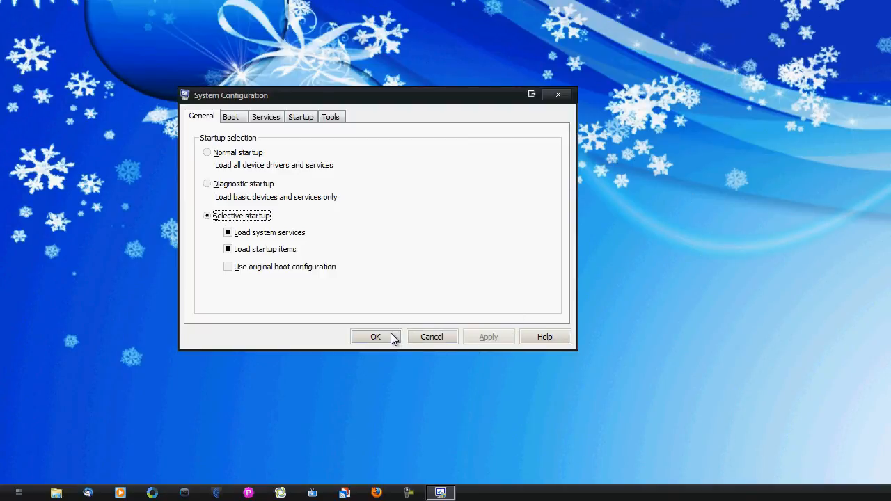
left_click(376, 337)
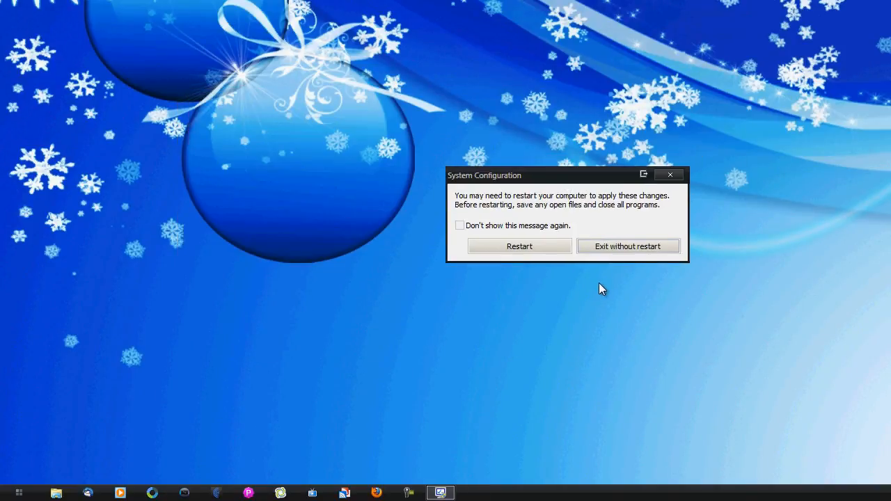
left_click(628, 245)
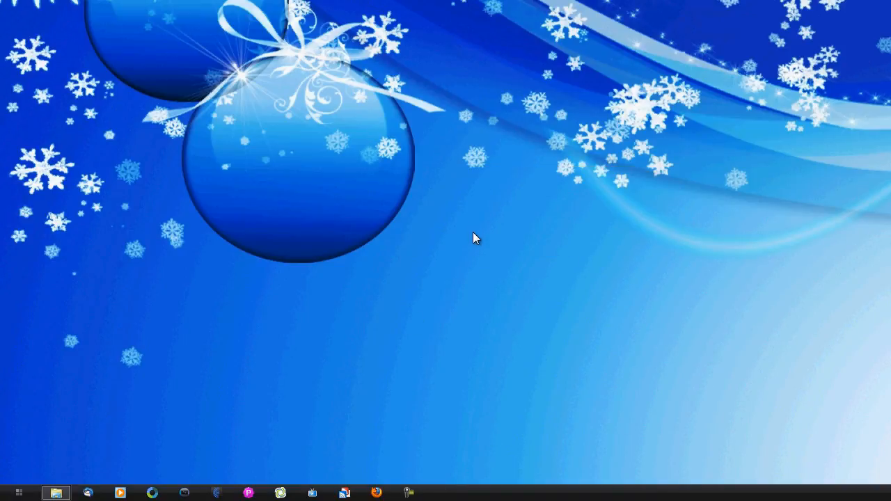